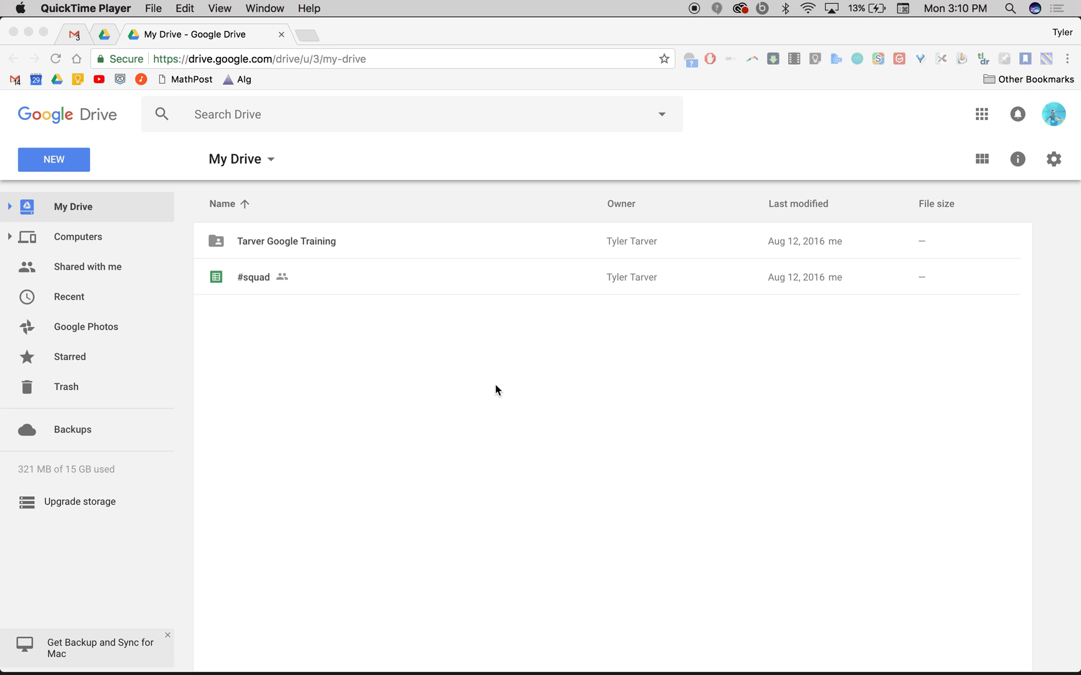
mouse_move(246, 63)
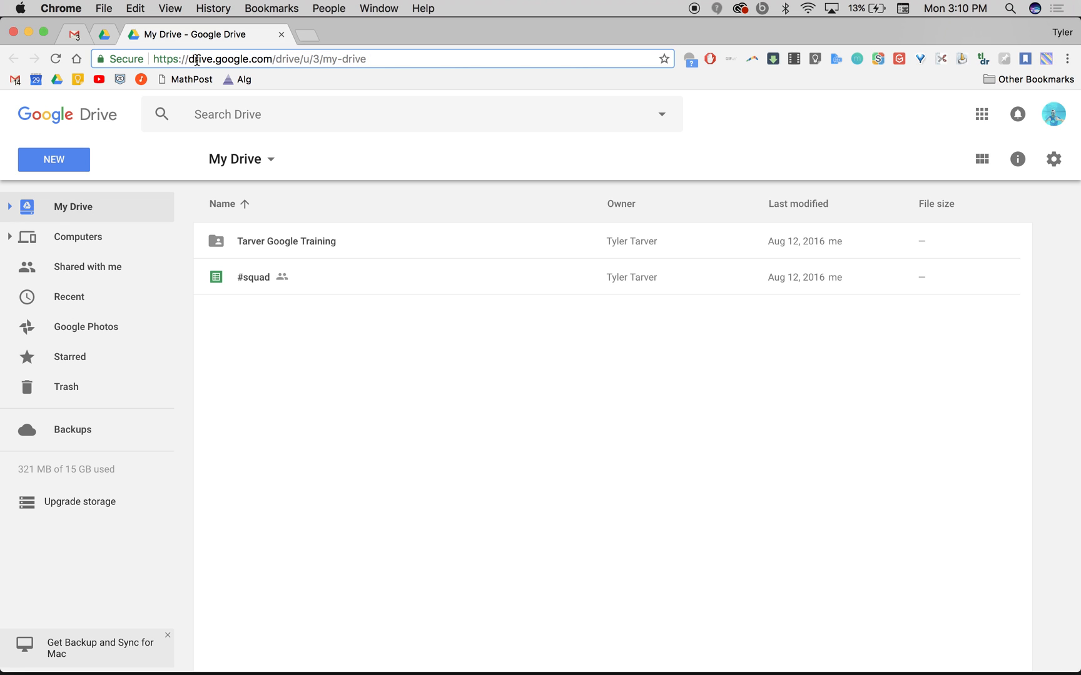
- Create a new blank Google Doc from Drive and place the cursor on the page
double_click(245, 58)
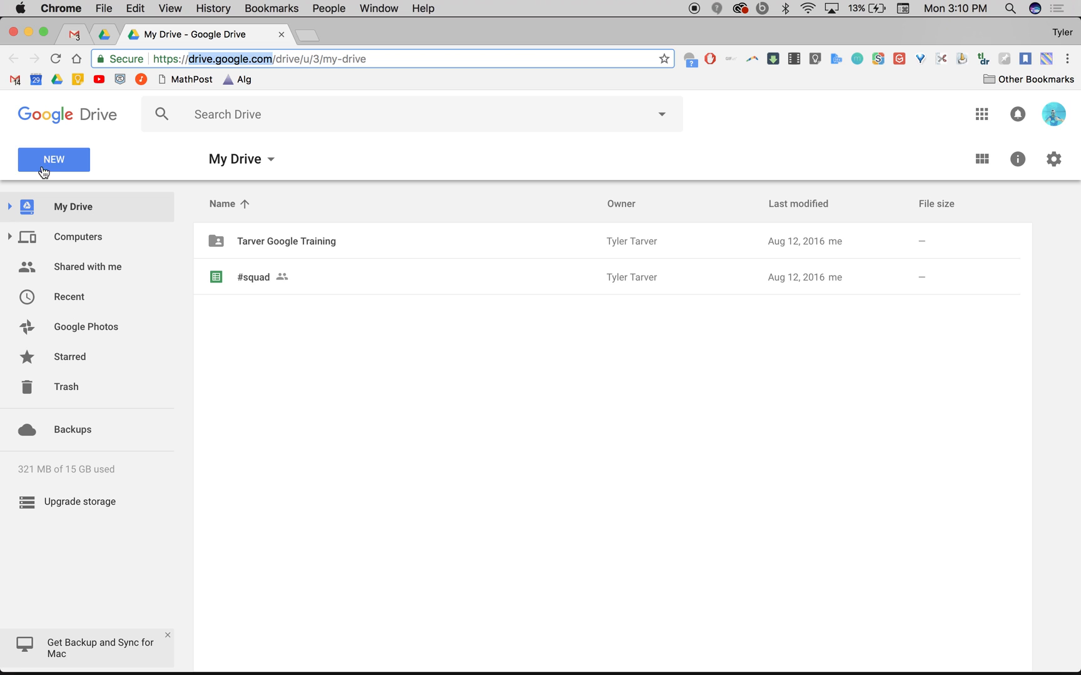
click(54, 160)
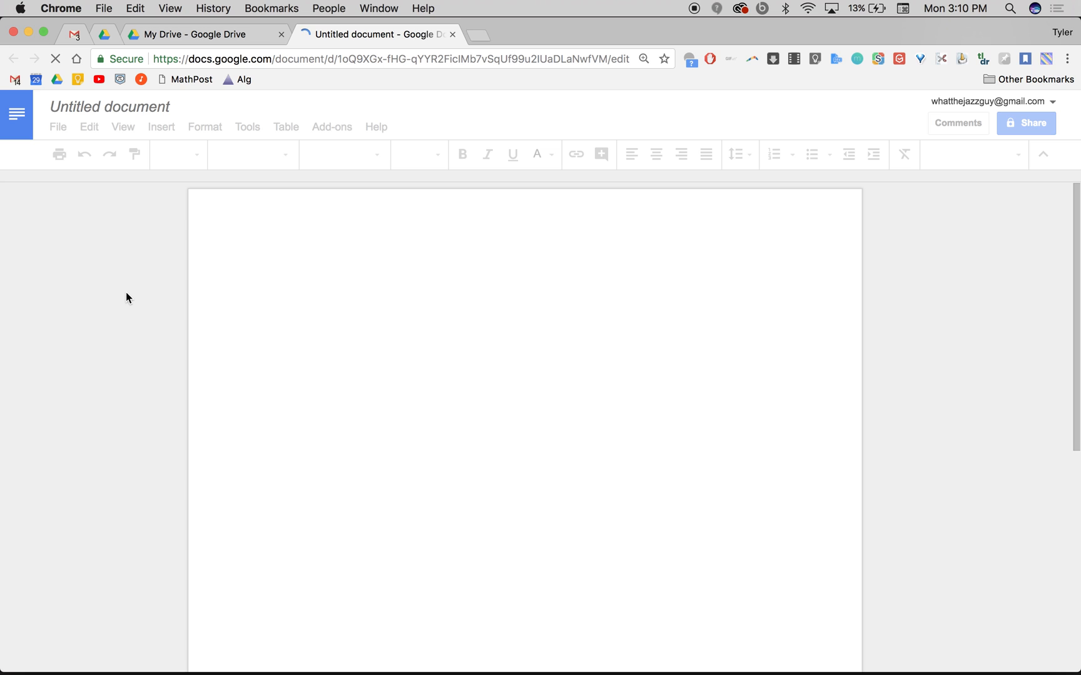
click(268, 276)
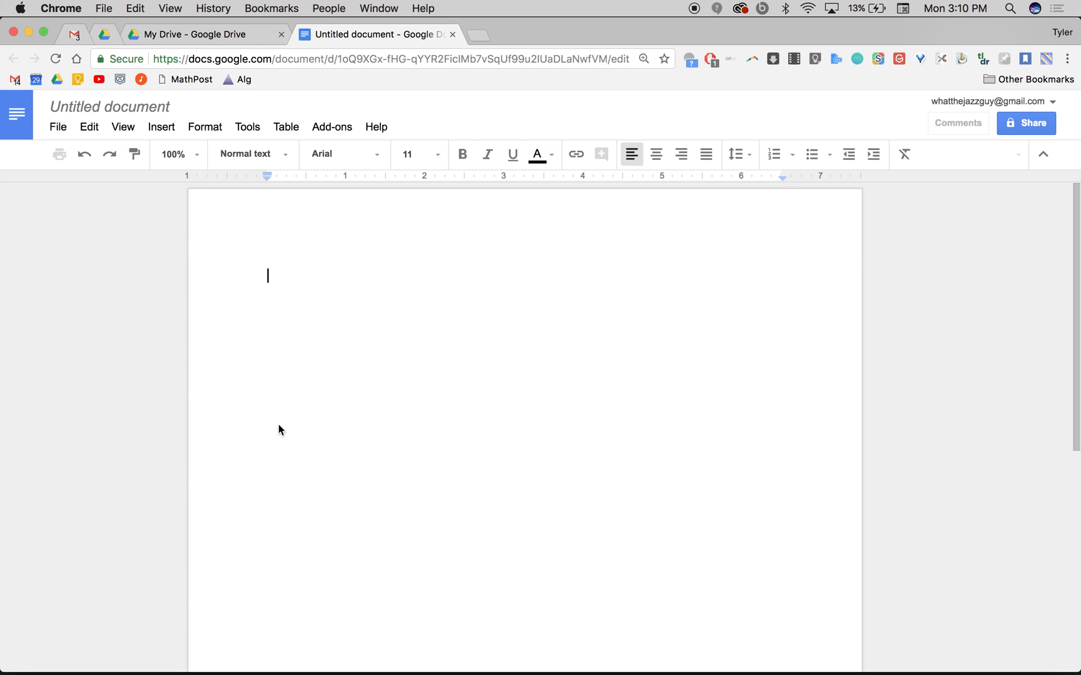
mouse_move(289, 294)
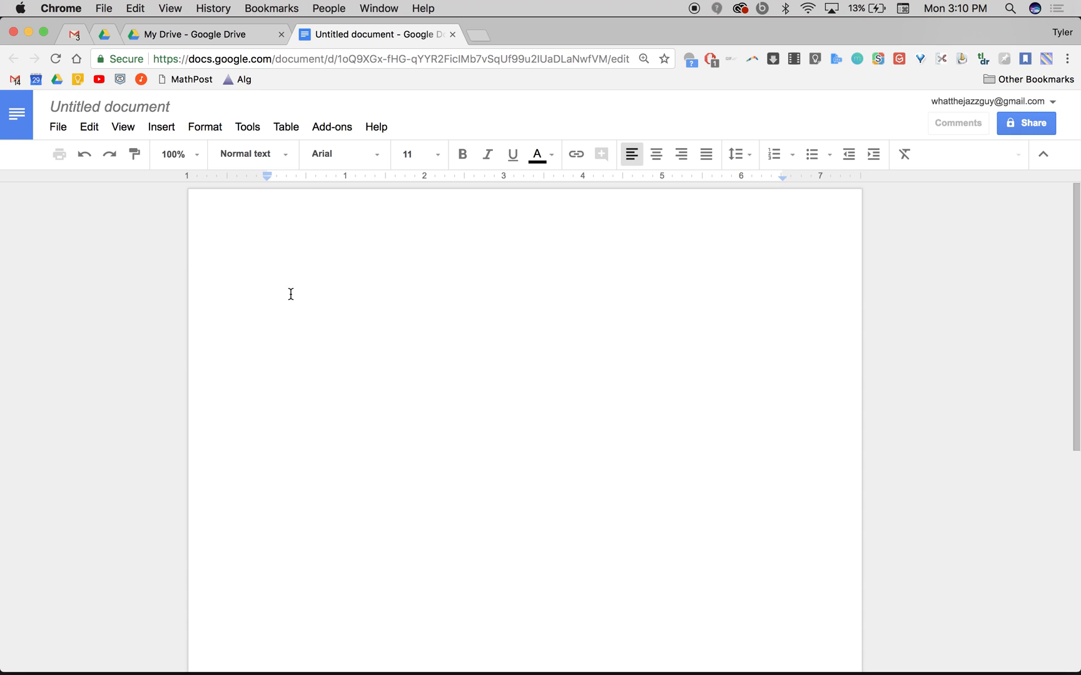
mouse_move(462, 353)
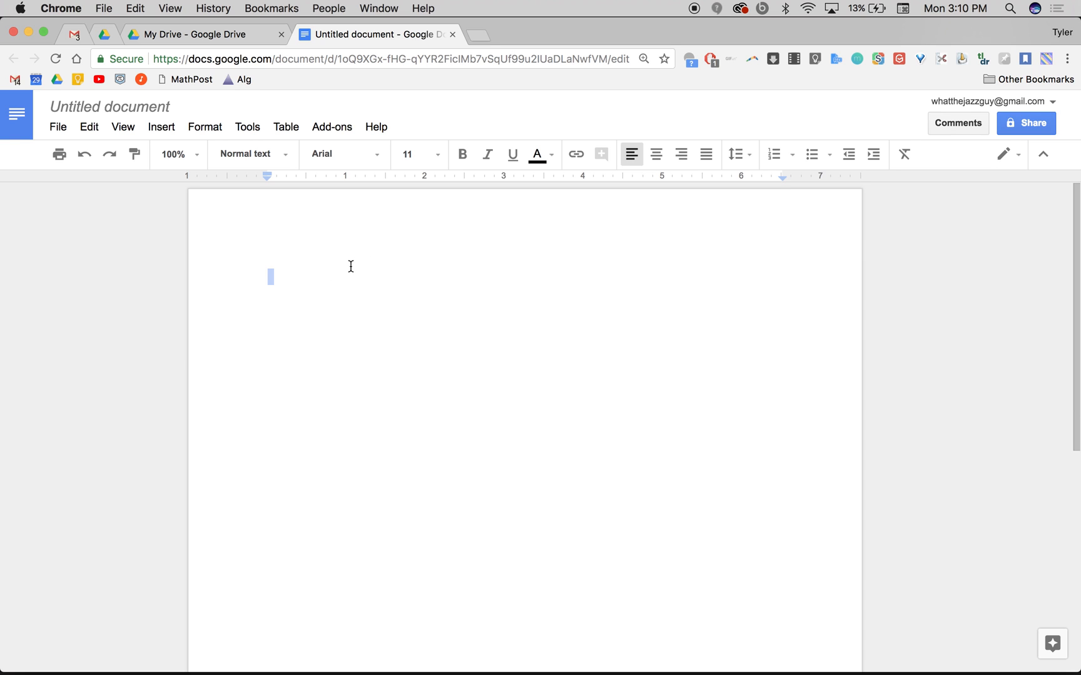
mouse_move(274, 172)
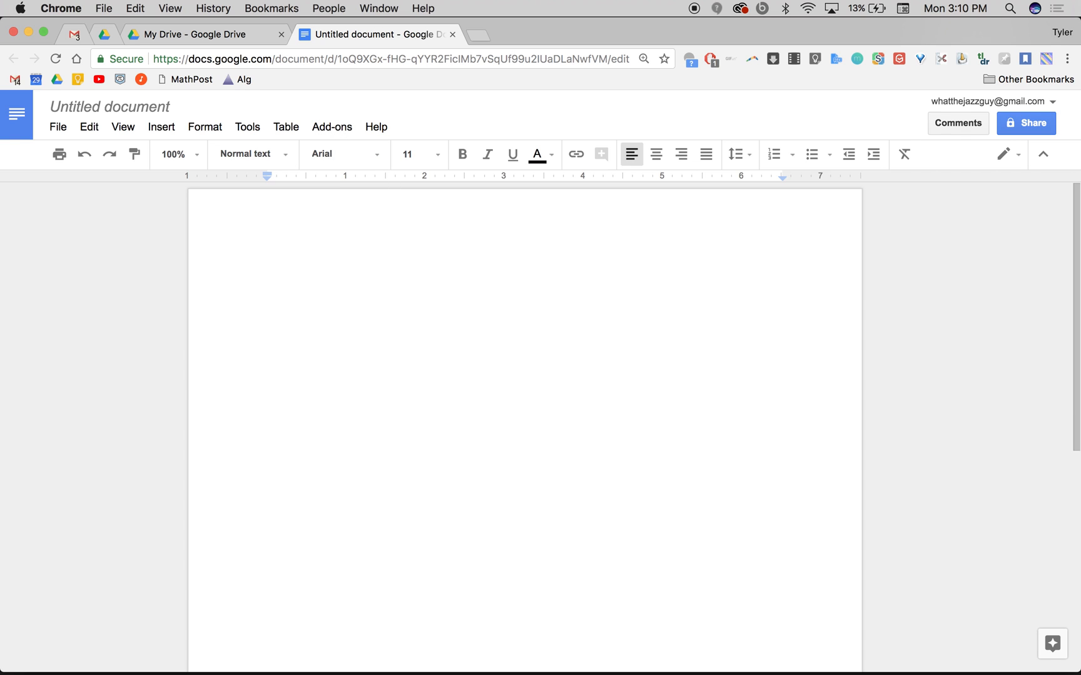
- Type the placeholder line 'Lihgflihglihg' and turn on Voice typing from Tools
text(Lihgflihglihg)
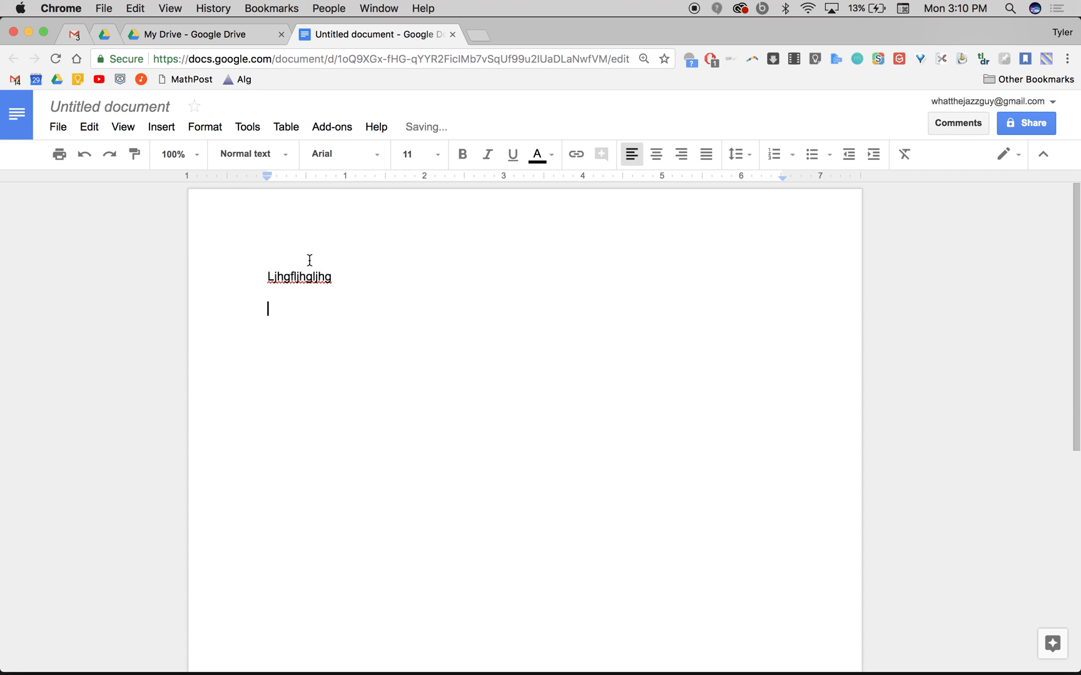
click(247, 127)
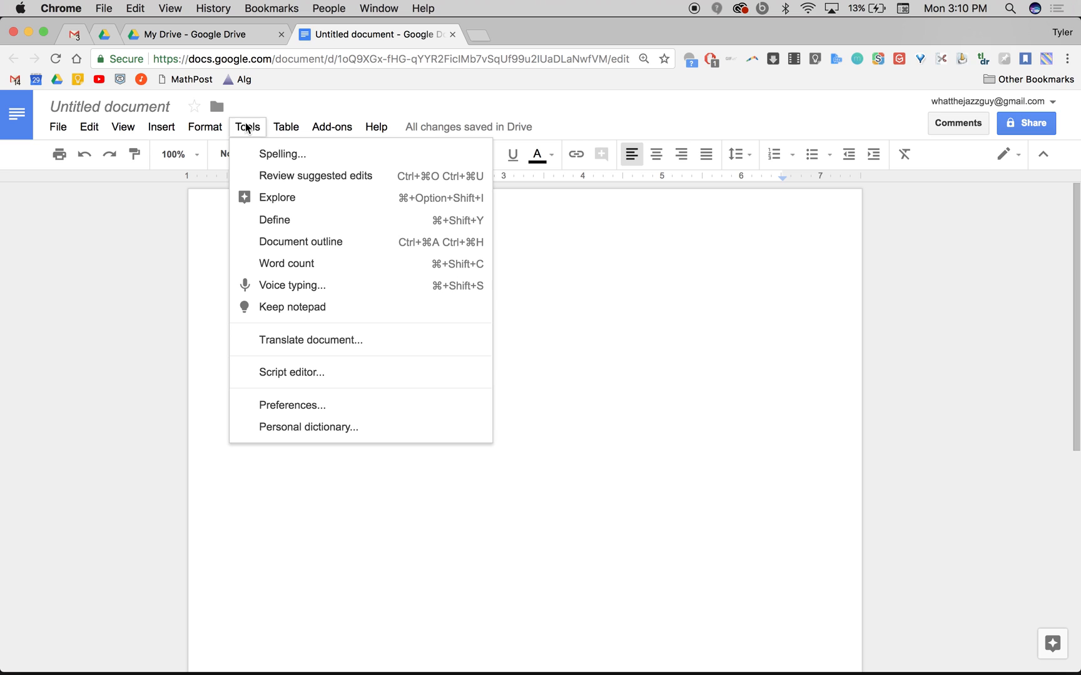
mouse_move(292, 285)
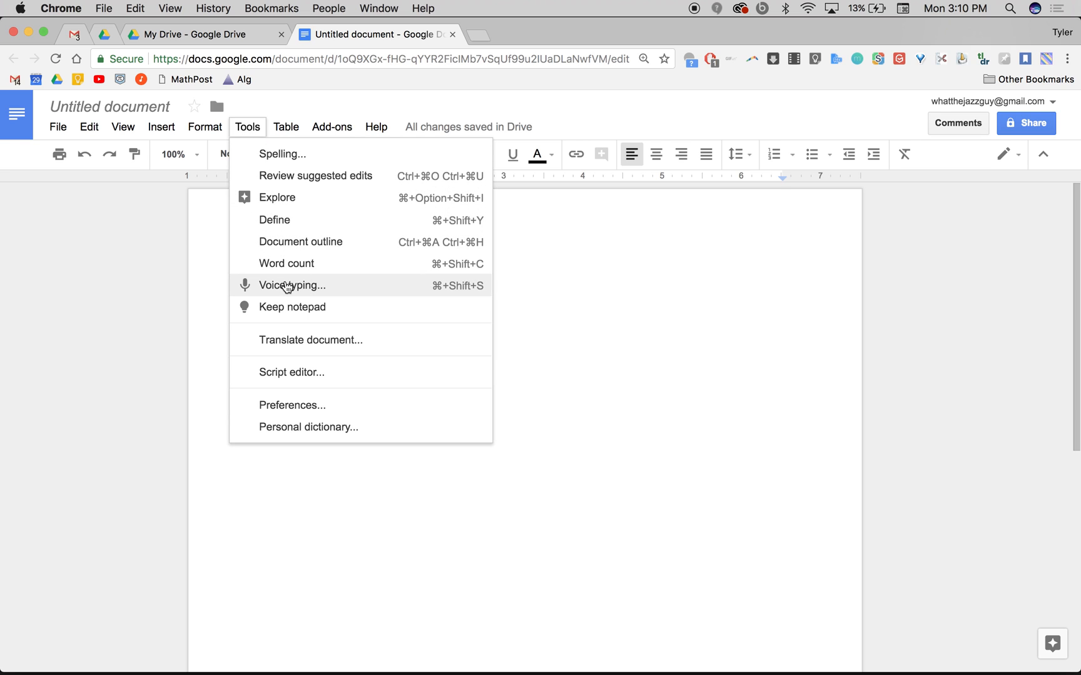
mouse_move(435, 298)
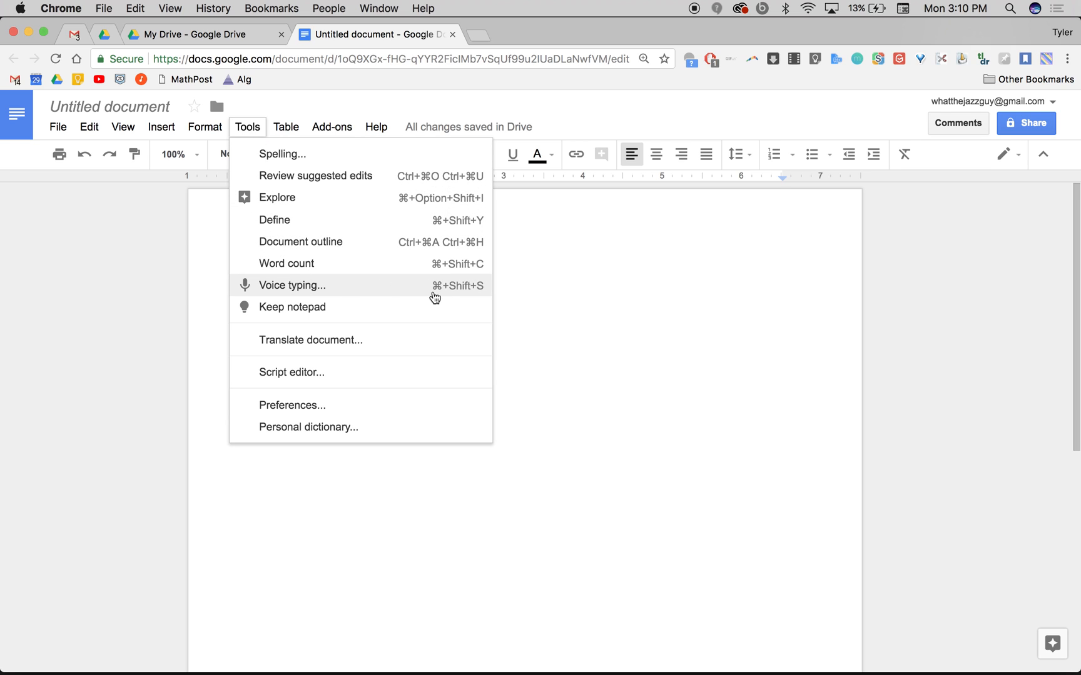
mouse_move(414, 289)
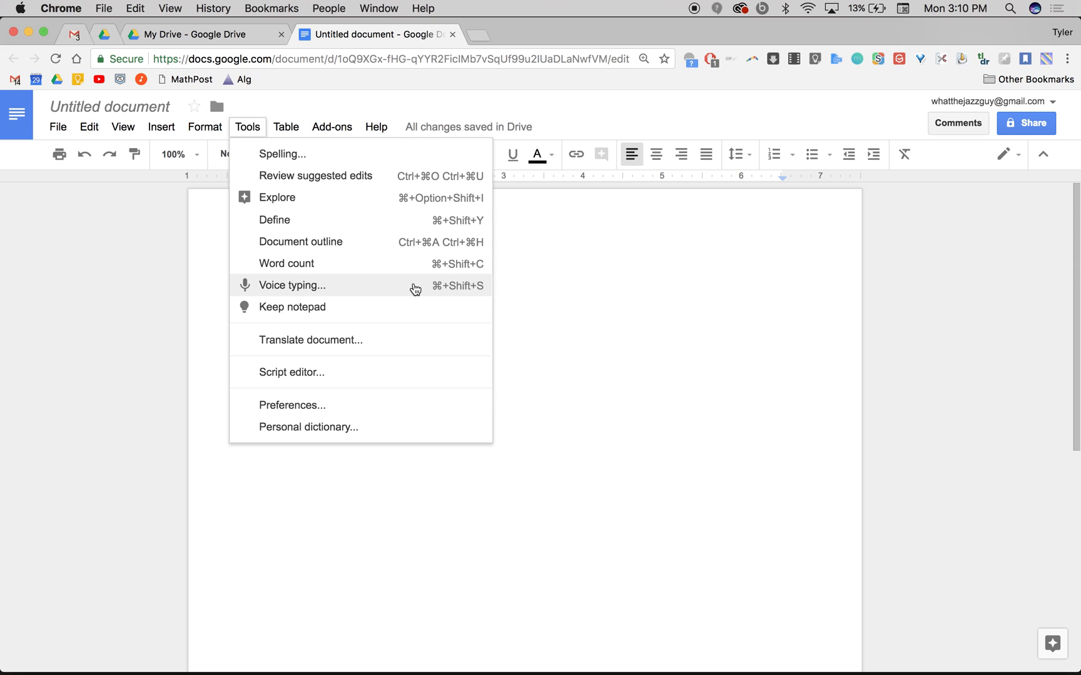
mouse_move(407, 285)
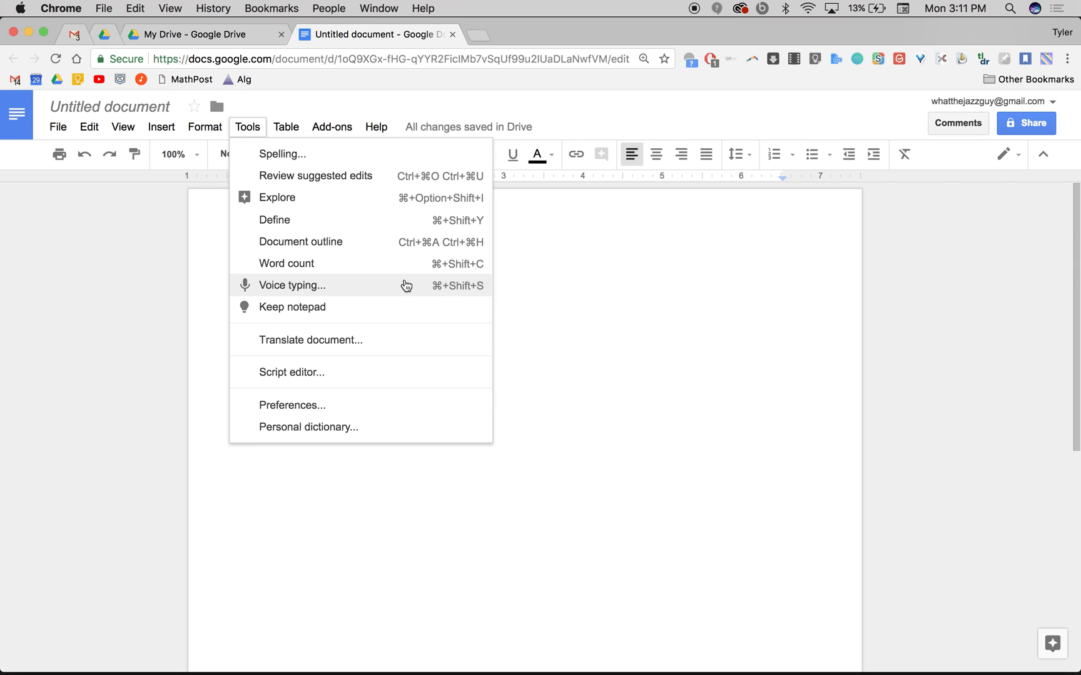
mouse_move(410, 286)
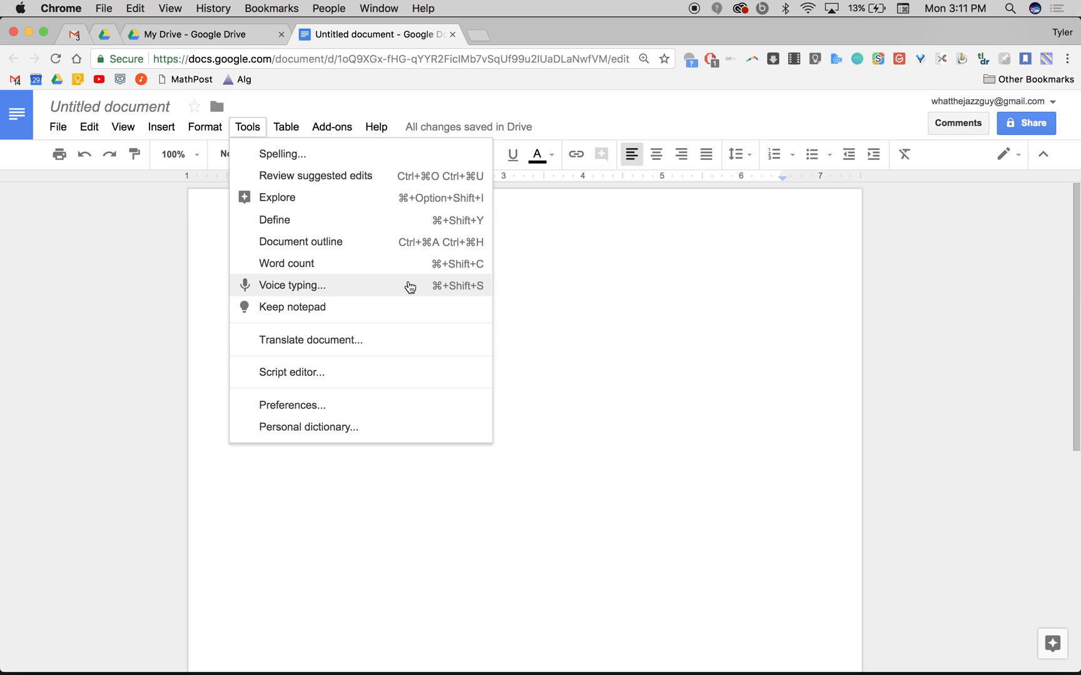
mouse_move(393, 288)
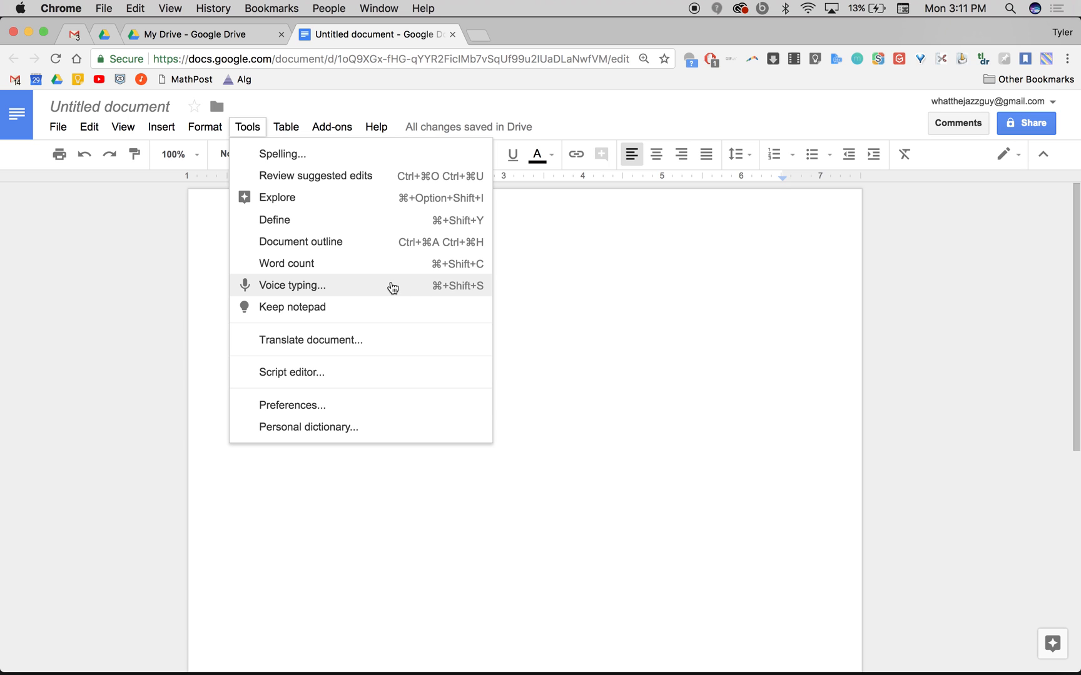
click(290, 285)
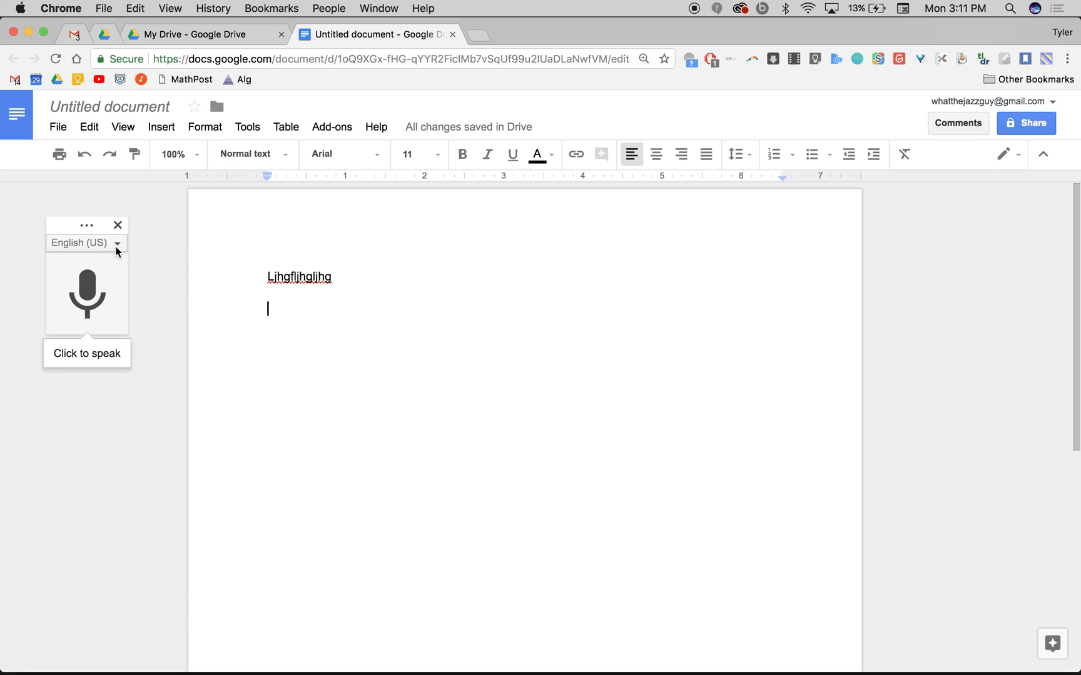
- Move the Voice typing panel and put the cursor on the empty second line
click(117, 243)
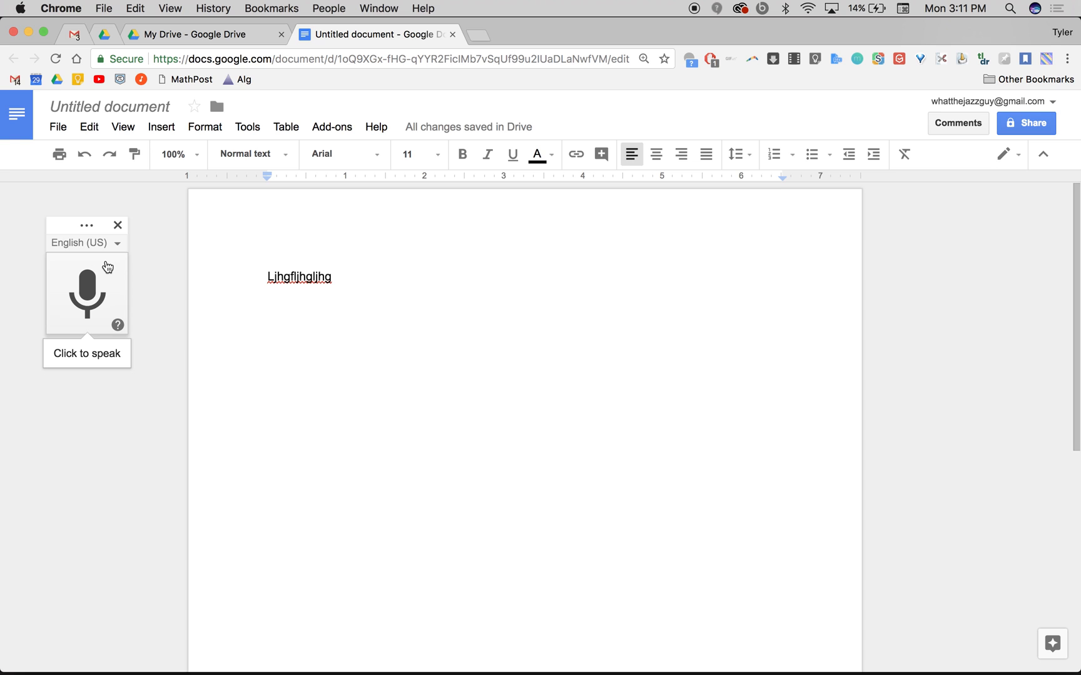
mouse_move(87, 225)
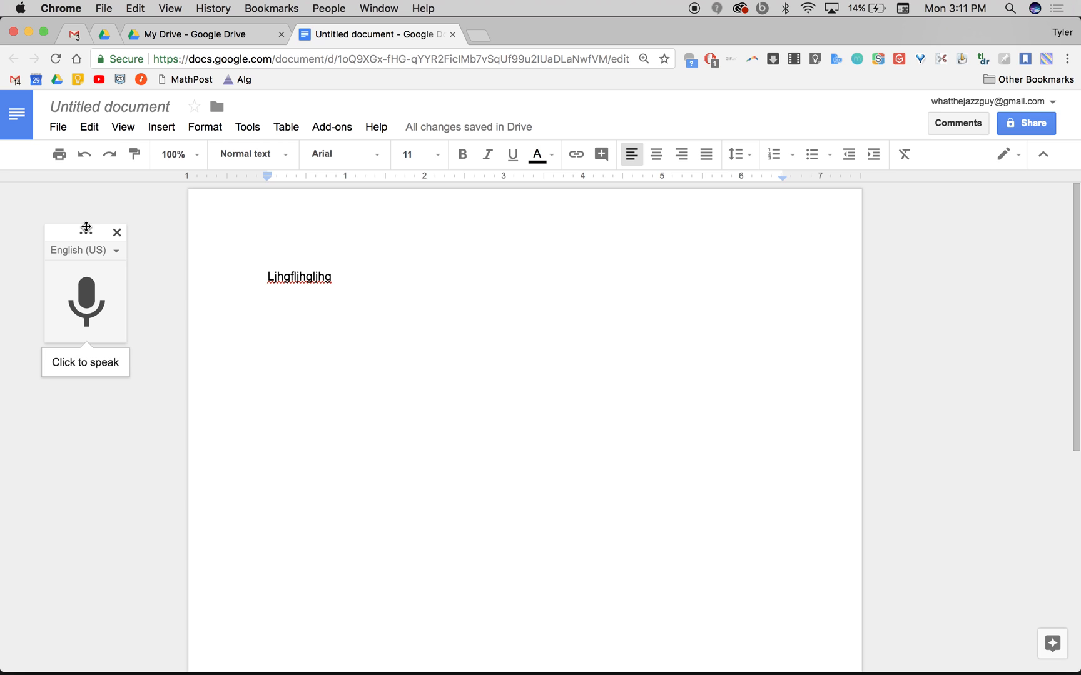
mouse_move(86, 303)
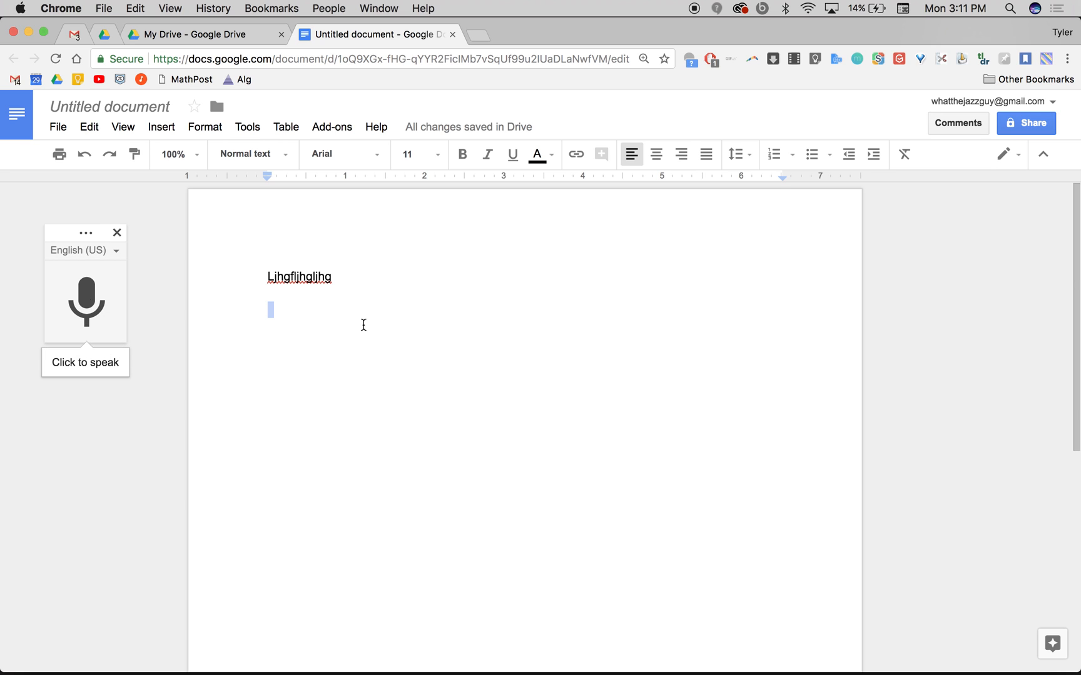
click(86, 302)
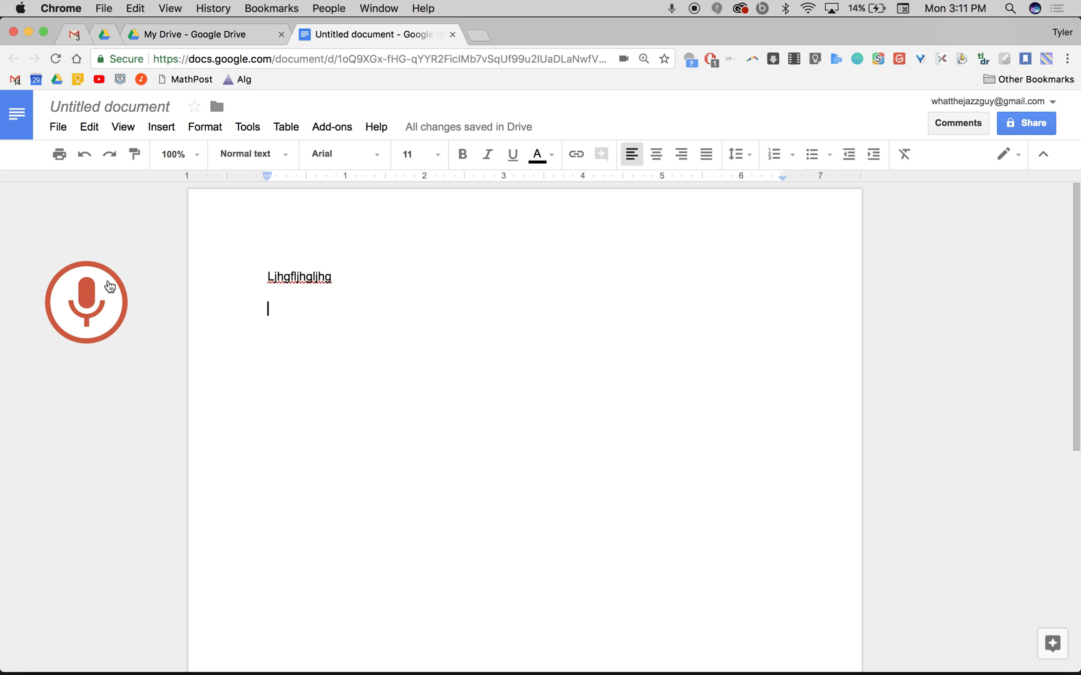
- Start dictating, from 'this going to turn red' through 'as you can tell from my'
click(86, 302)
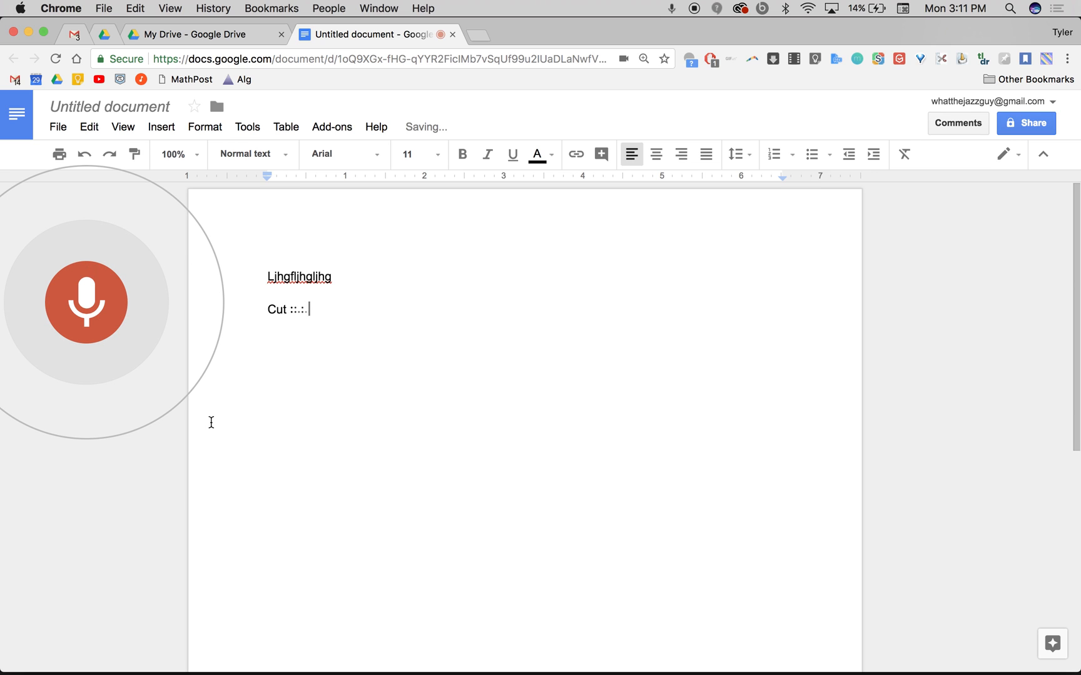
text(this going to turn red like this and then I can just talk through and it will type my whole paper)
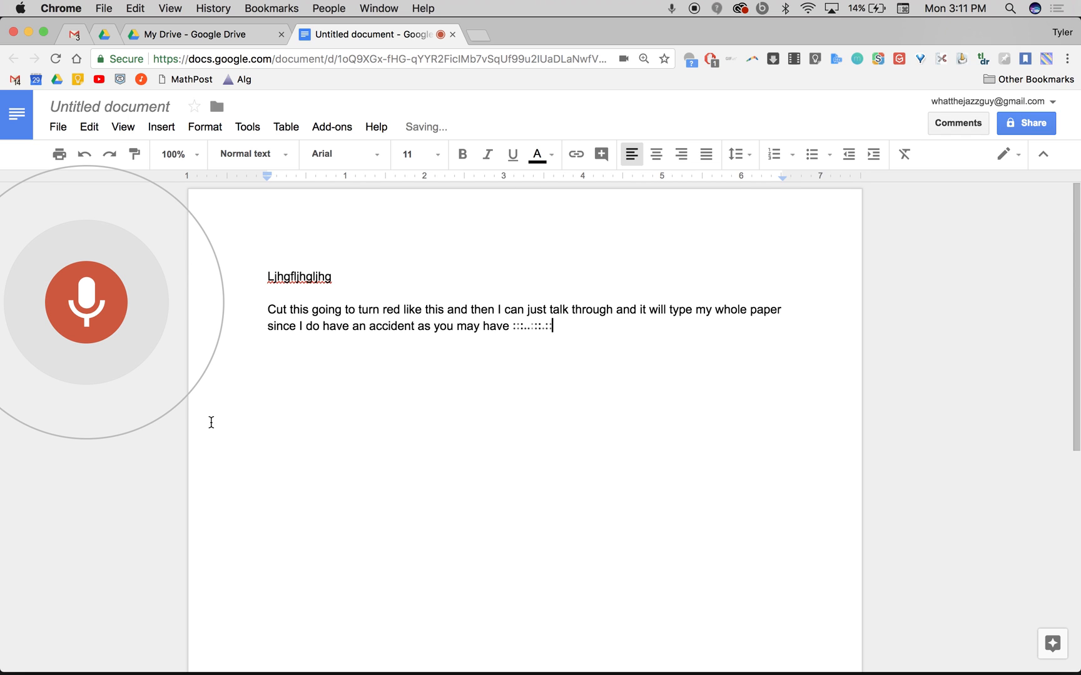
text(noticed whenever I want to type things like accent instead of accident I will)
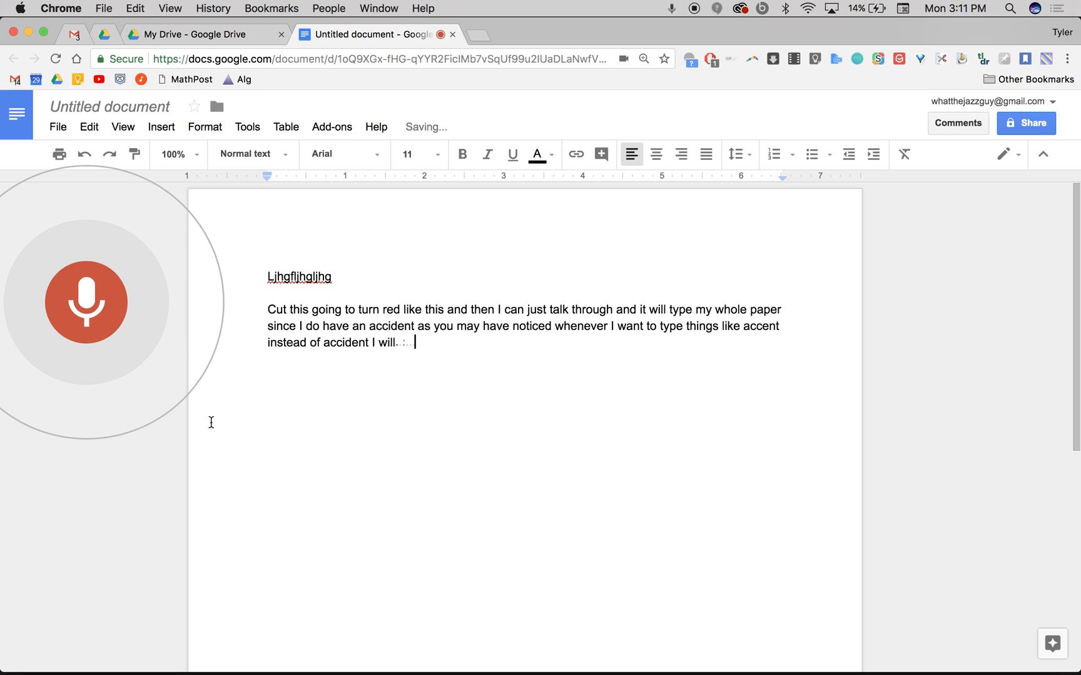
text(talk like this like a robot like I am talking like a version of)
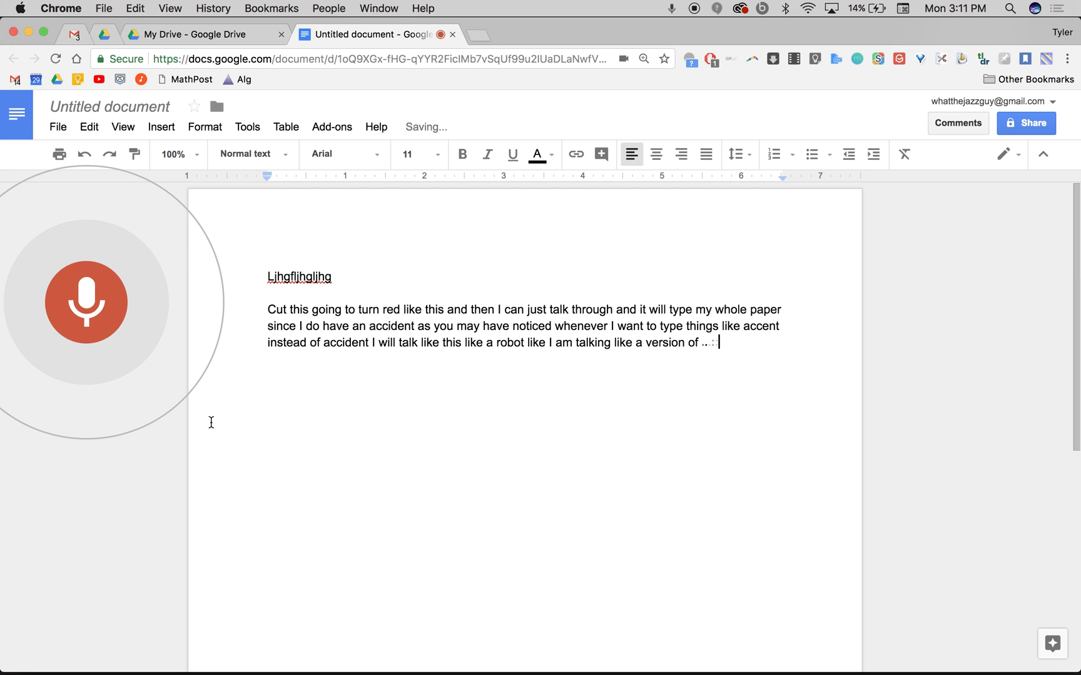
text(Siri it would help to do this now one of the cool things that you can do is if you wan)
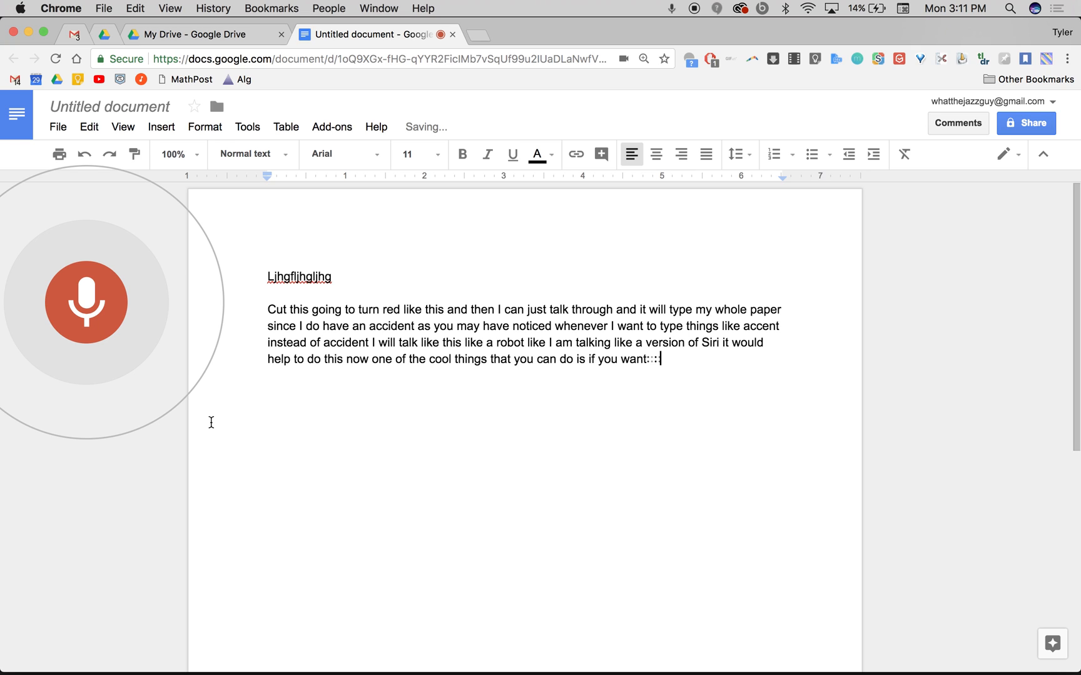
text(to end a sentence you can just say. And then it will start)
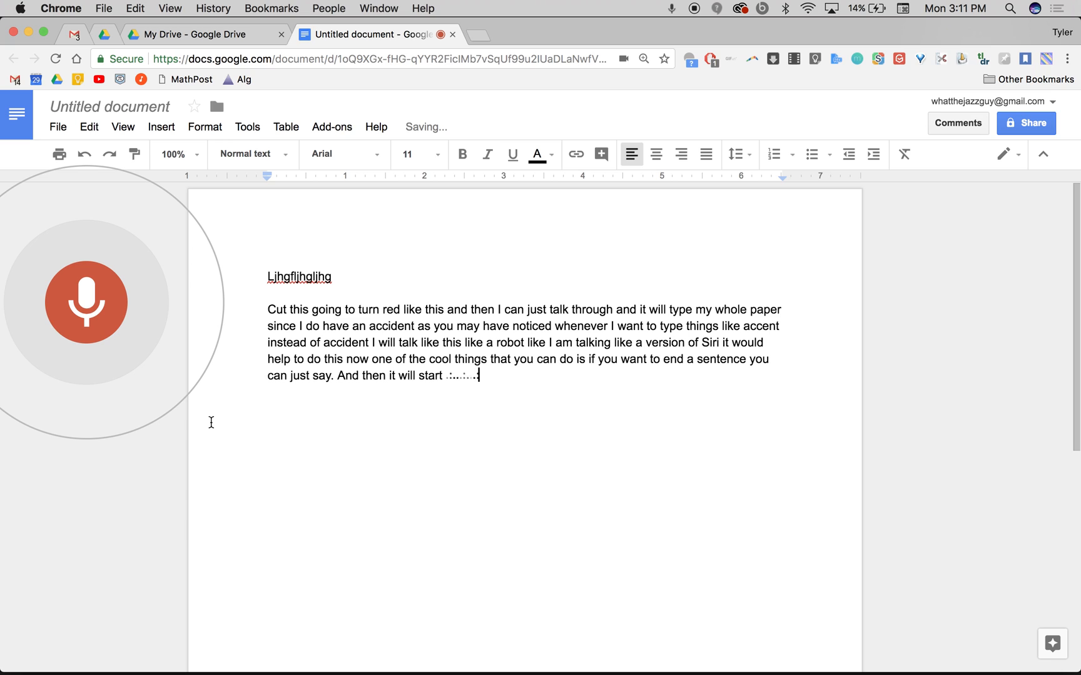
text(another sentence as you can tell from my text if you want to)
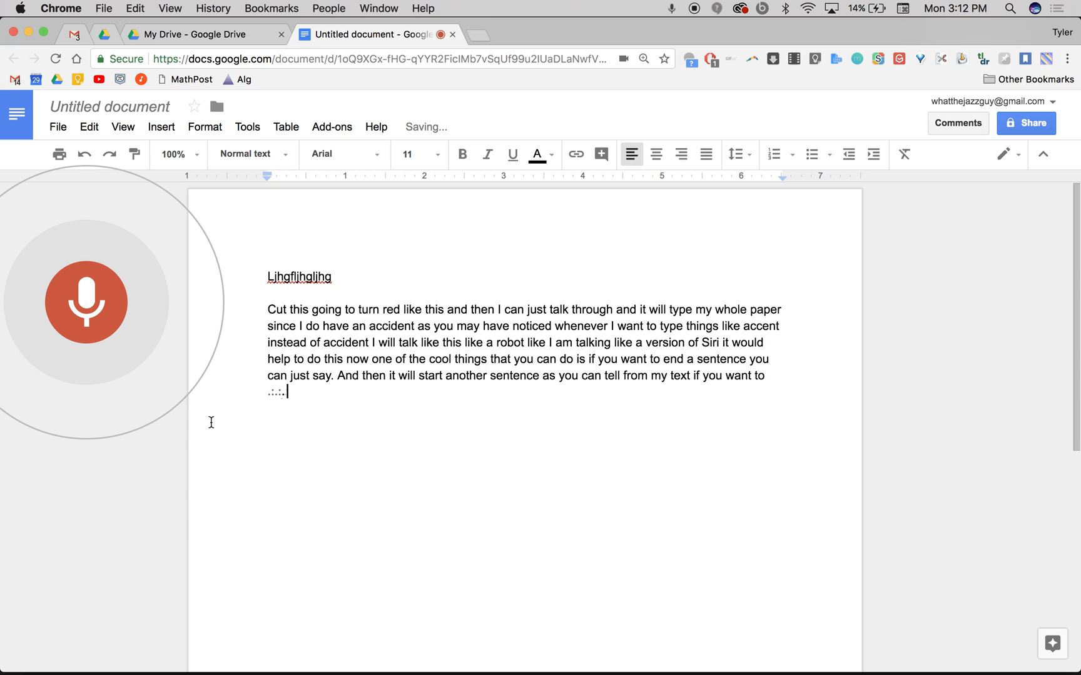
- Keep dictating from 'say go to the next line' through 'exciting?'
text(say go to the next line)
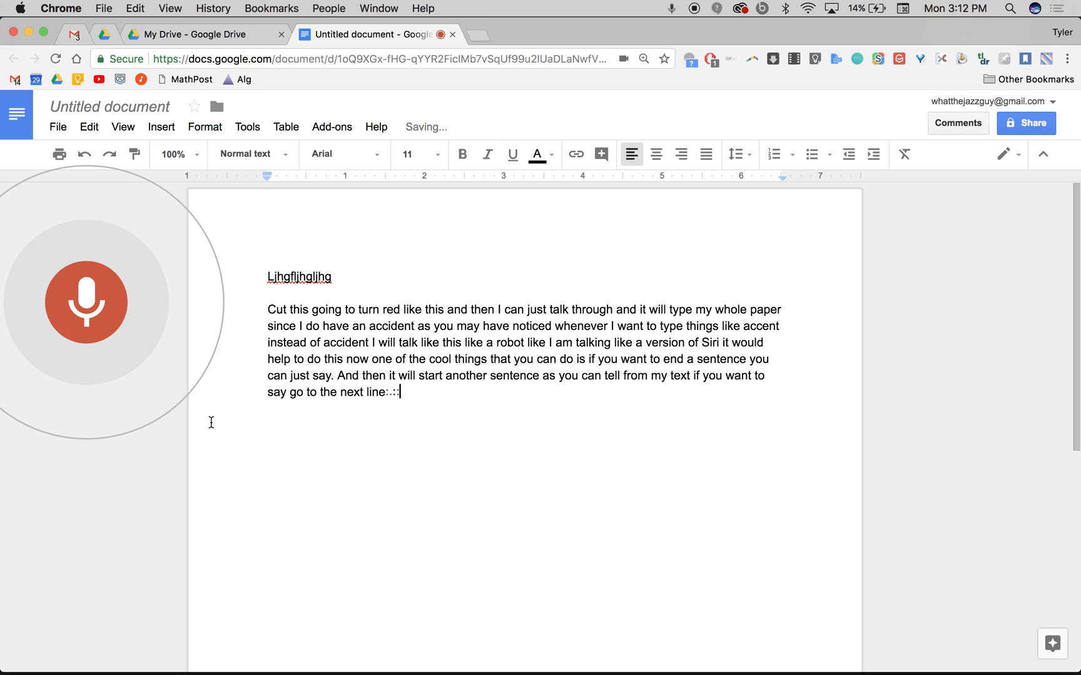
text(or return return)
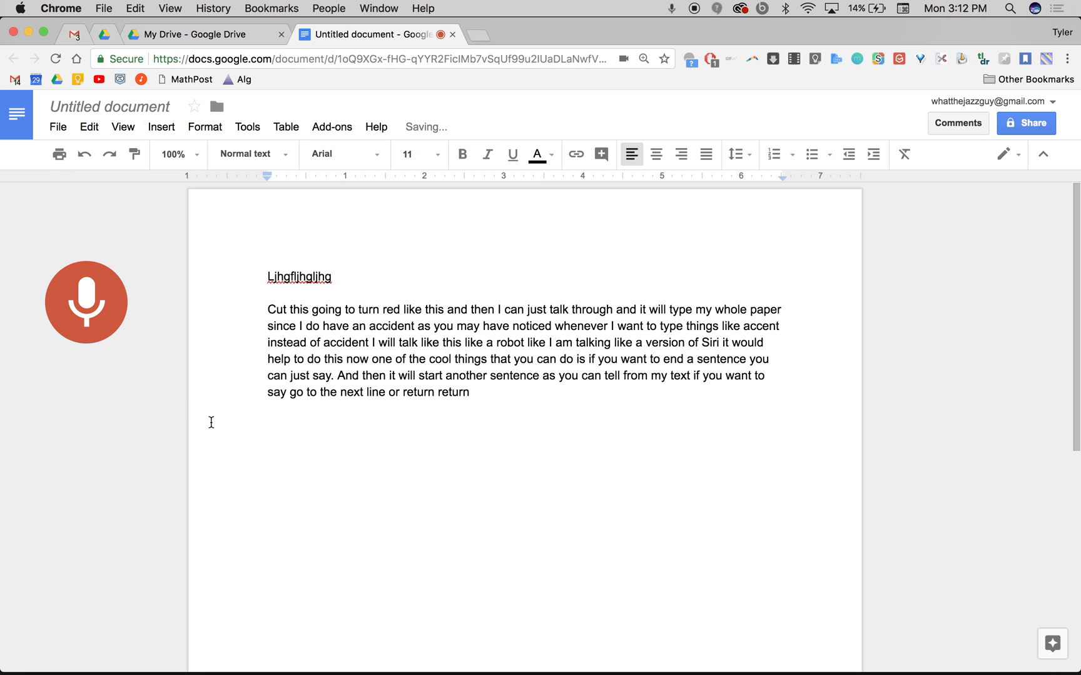
text(LOL I thought it did that maybe it doesn't but)
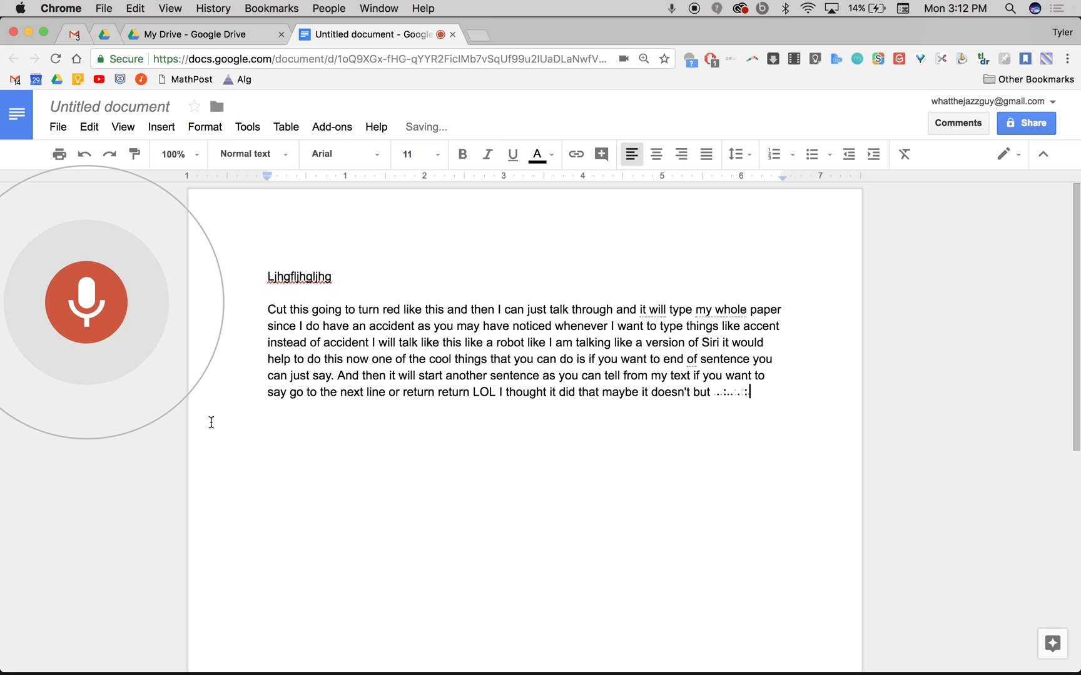
text(it does do a.)
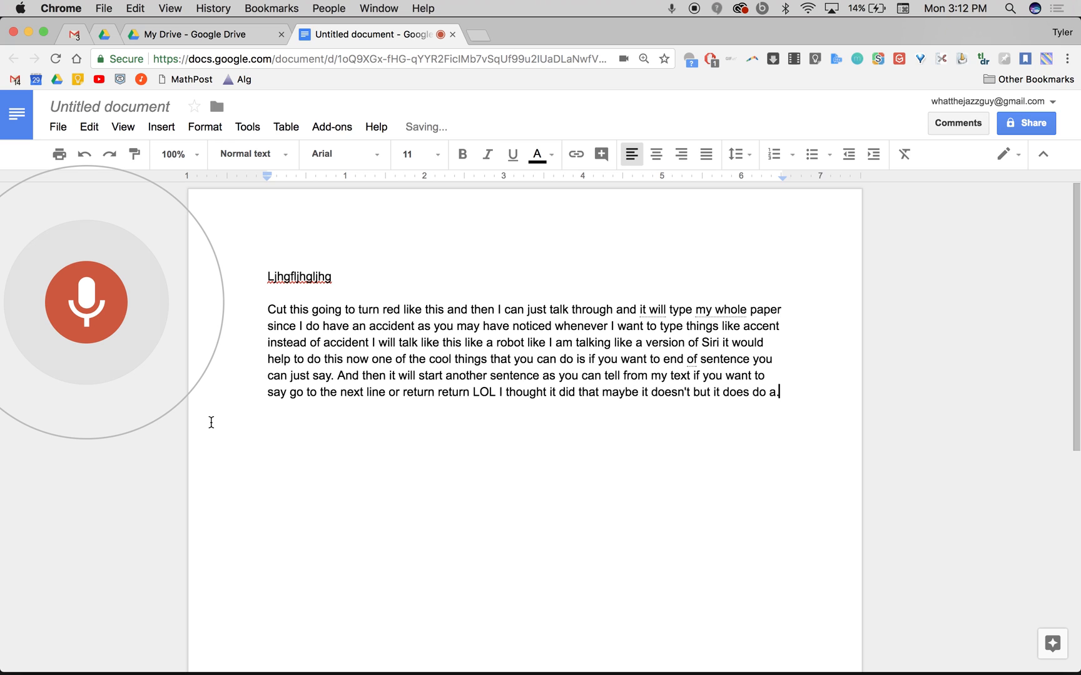
text(too..)
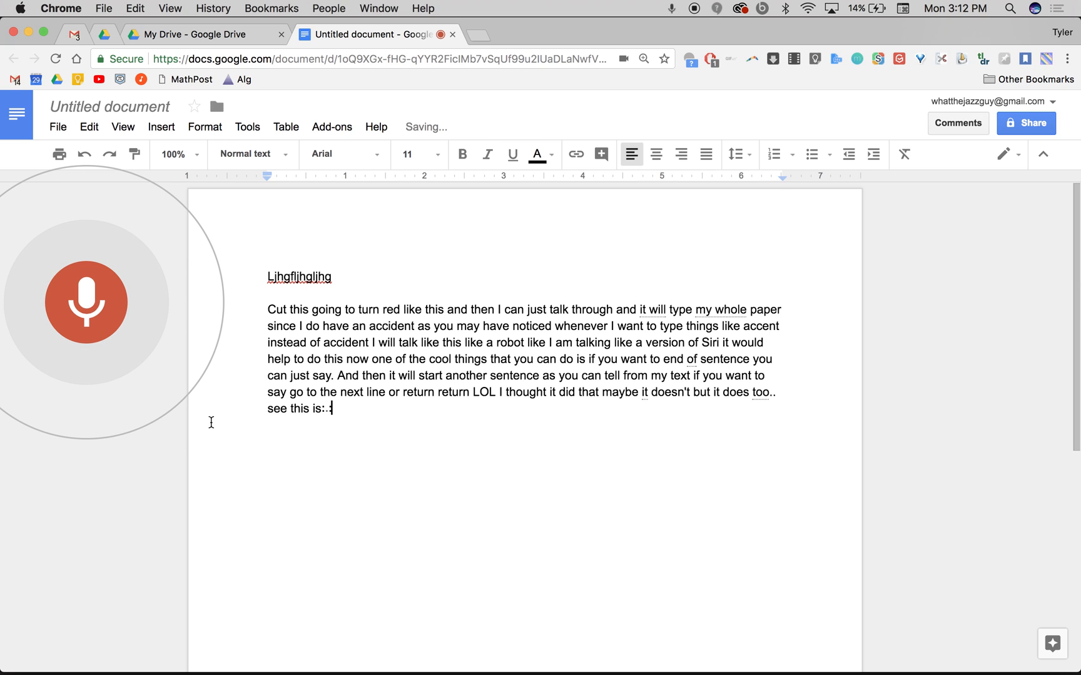
text(exciting? See)
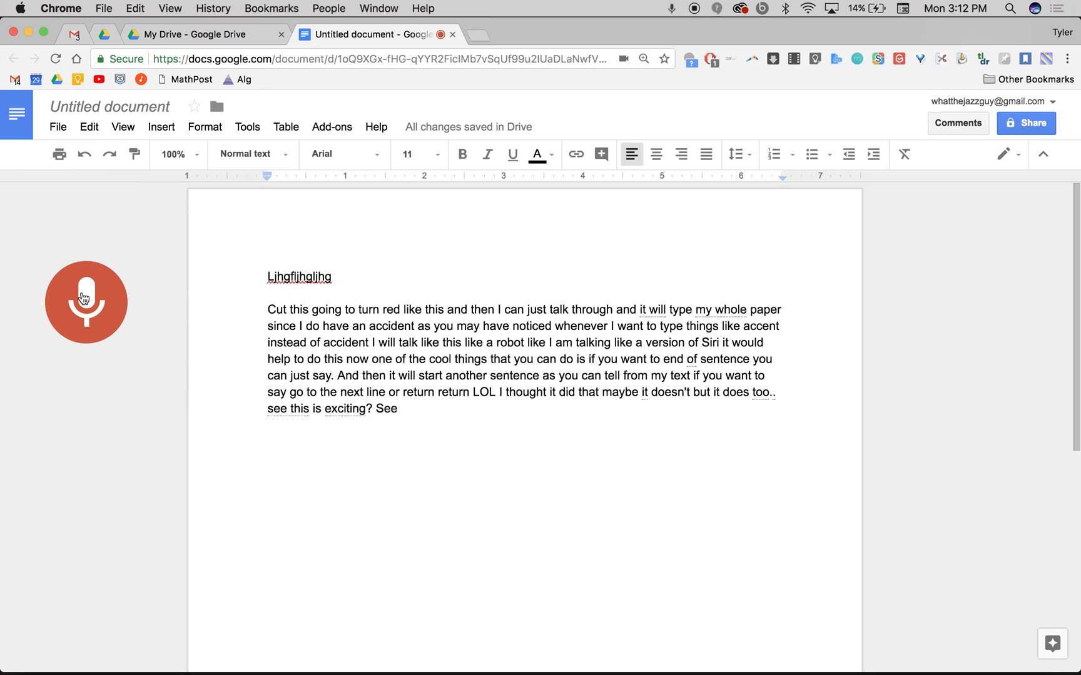
- Pause the microphone to read the period and new-line tip, then restart listening
click(85, 302)
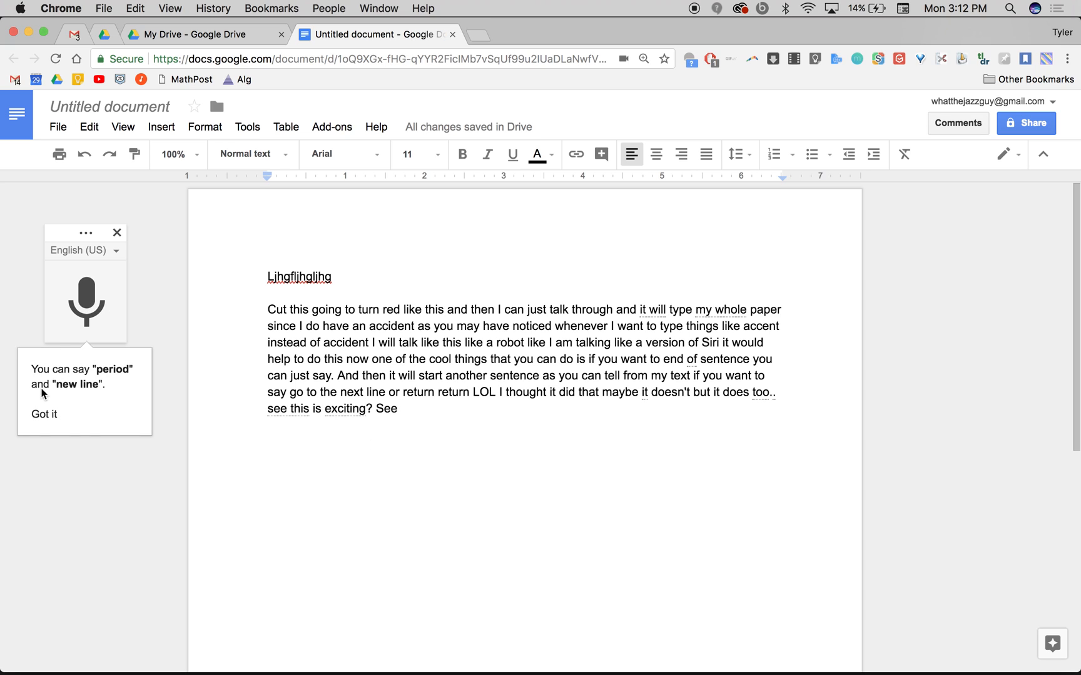
mouse_move(55, 416)
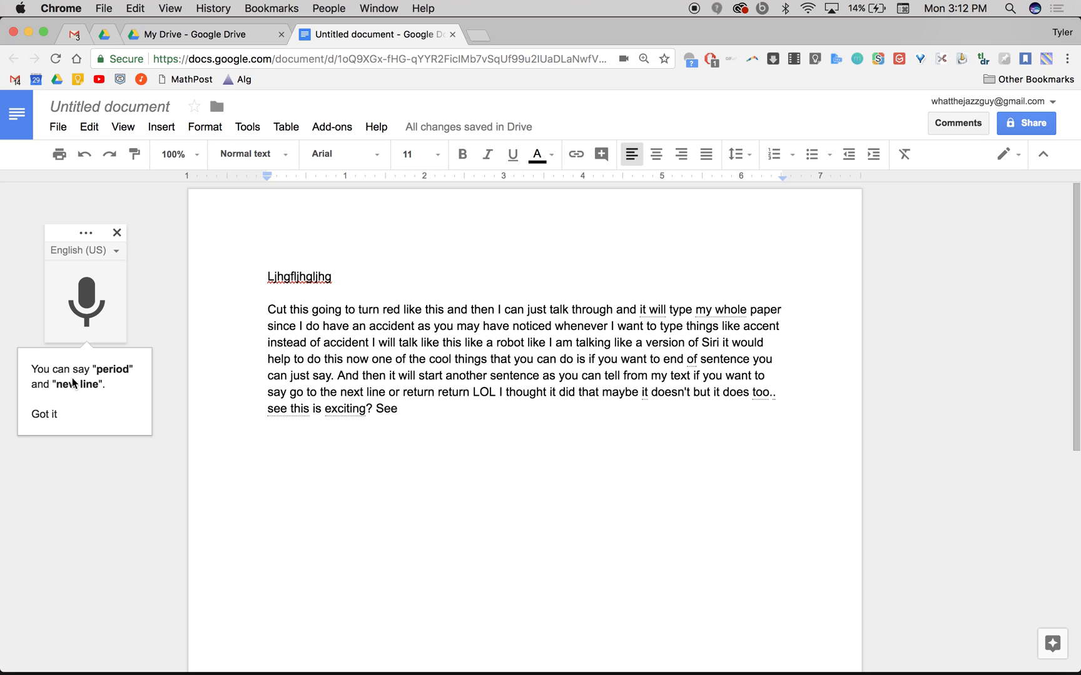
mouse_move(80, 348)
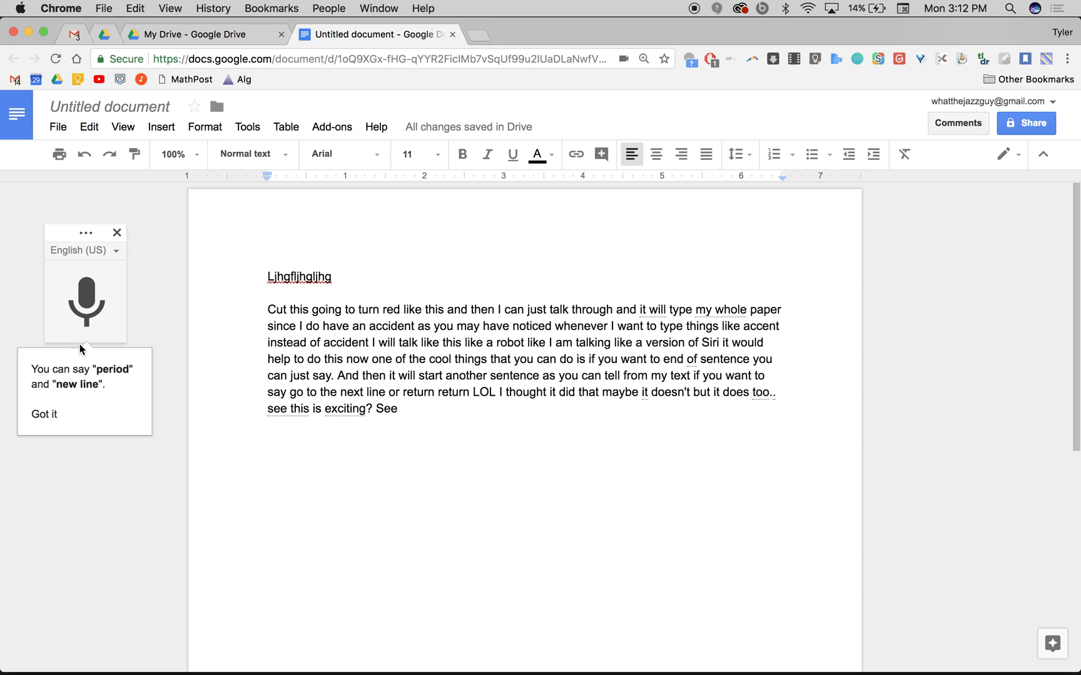
click(86, 303)
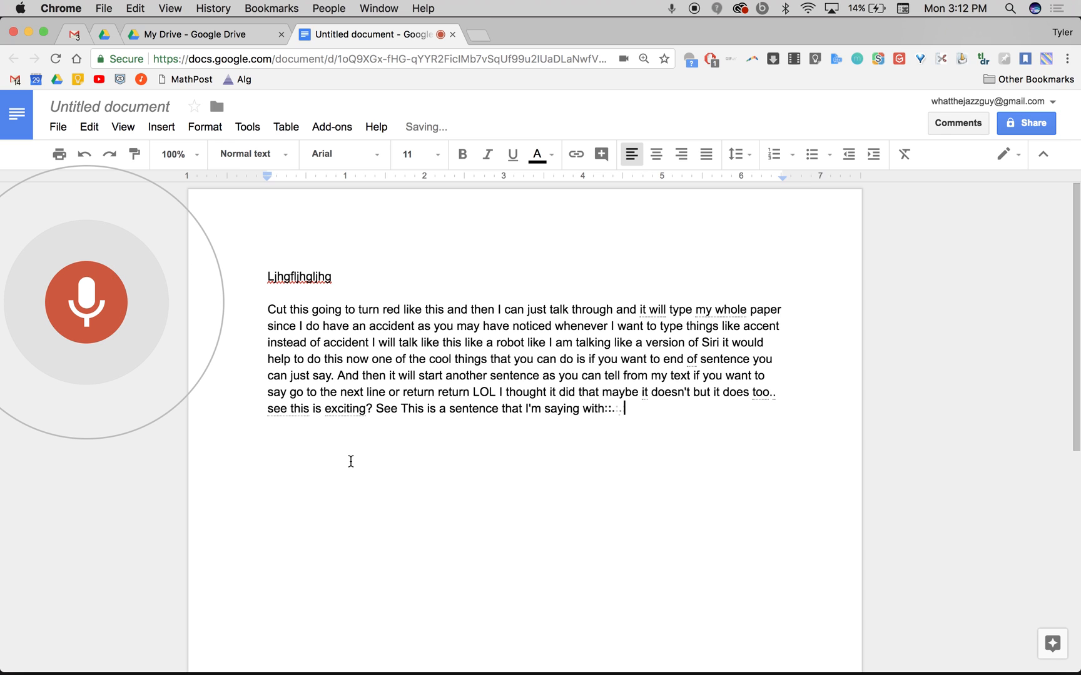
- Dictate the closing lines from 'my words new' to 'at least do your periods.'
text(my words new line hello)
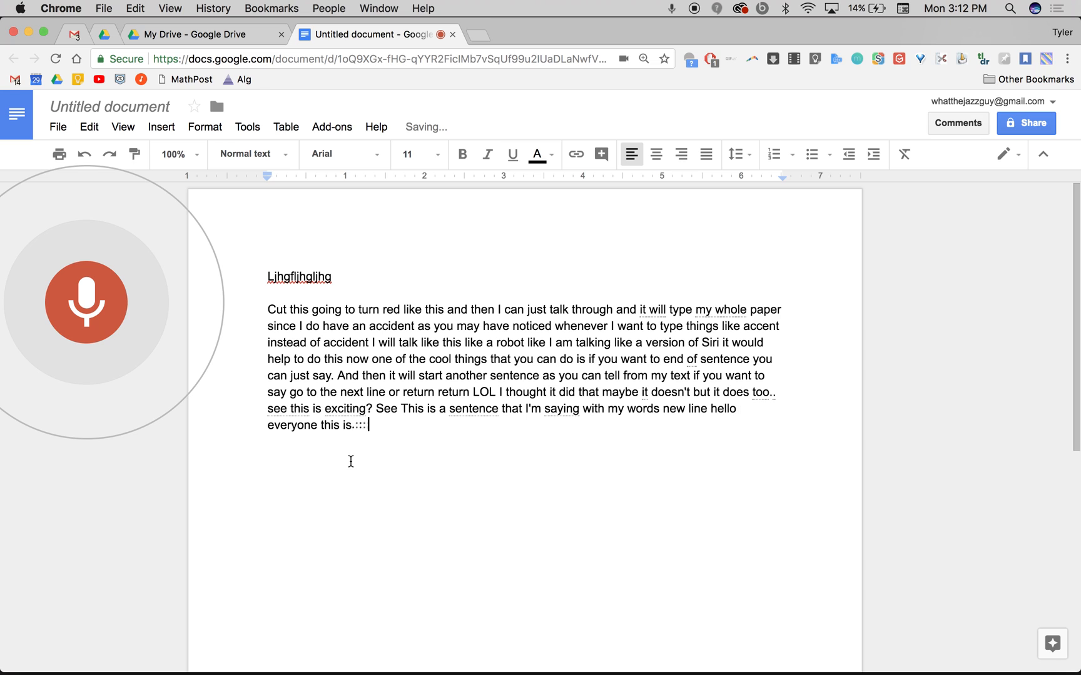
text(something I didn't do it new)
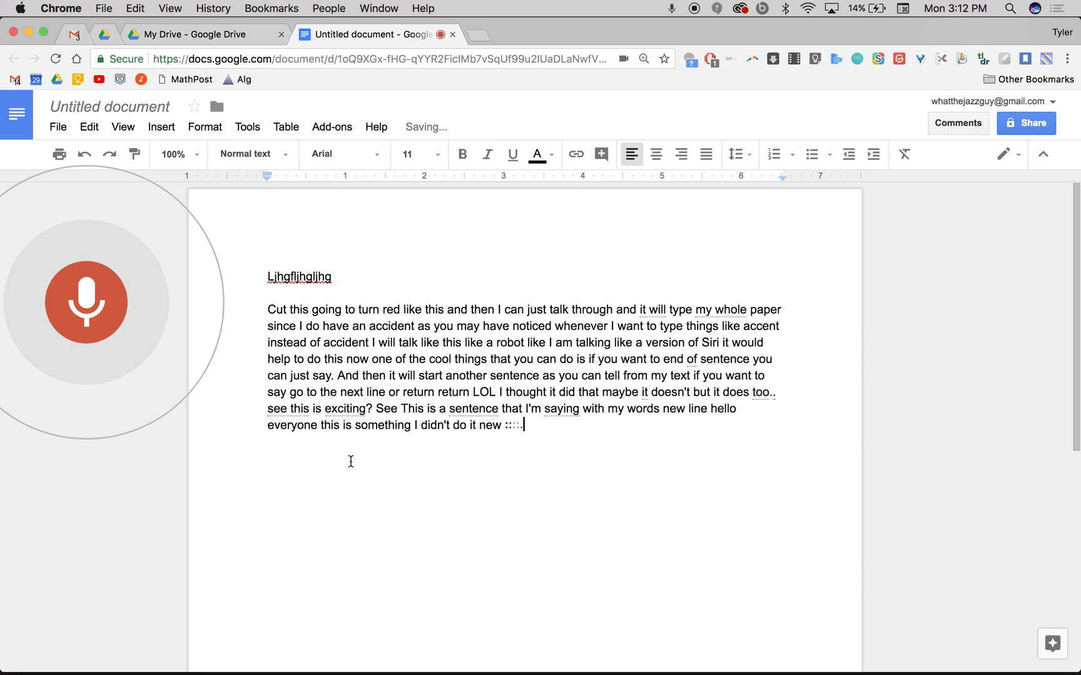
text(line do a new line Google what are you doing with)
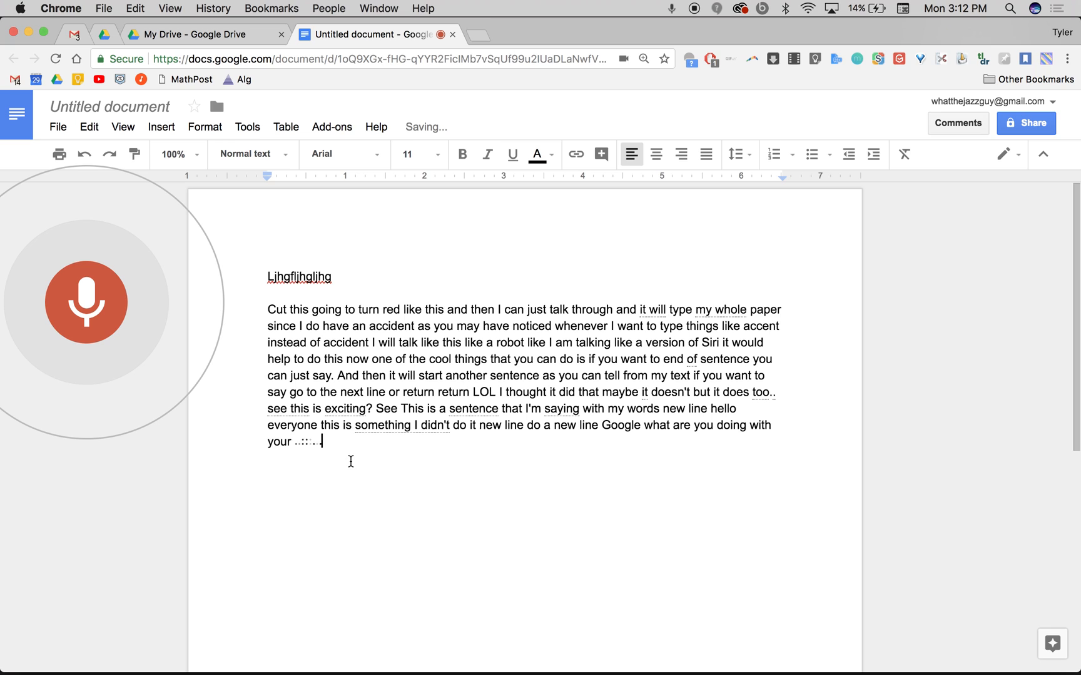
text(brain it's okay you)
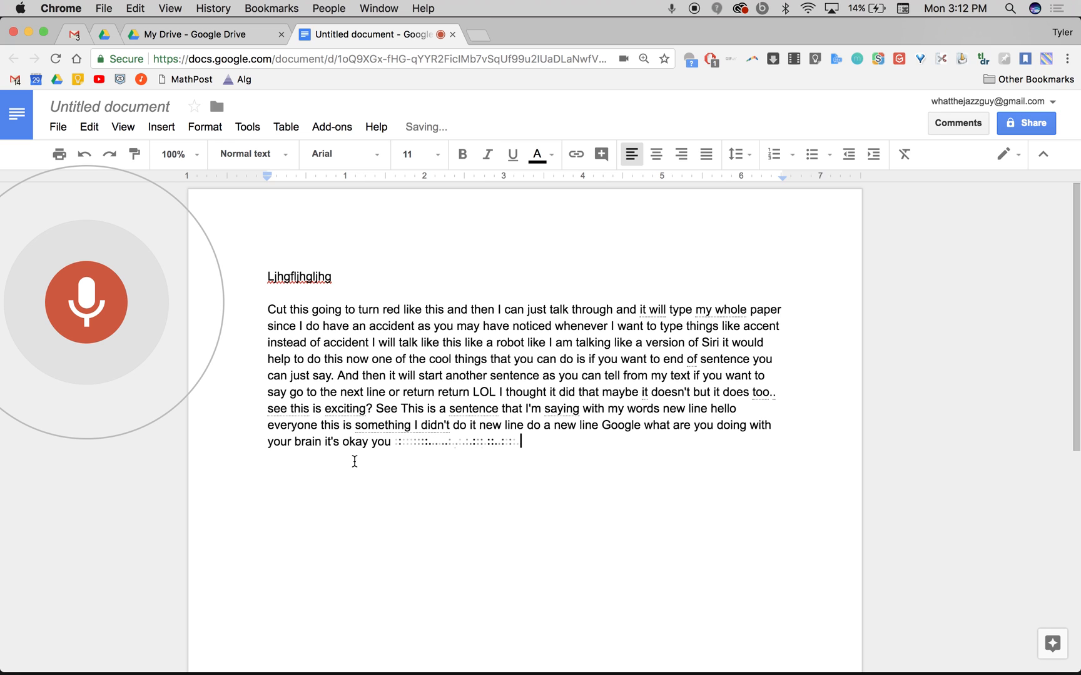
text(at least do your periods.)
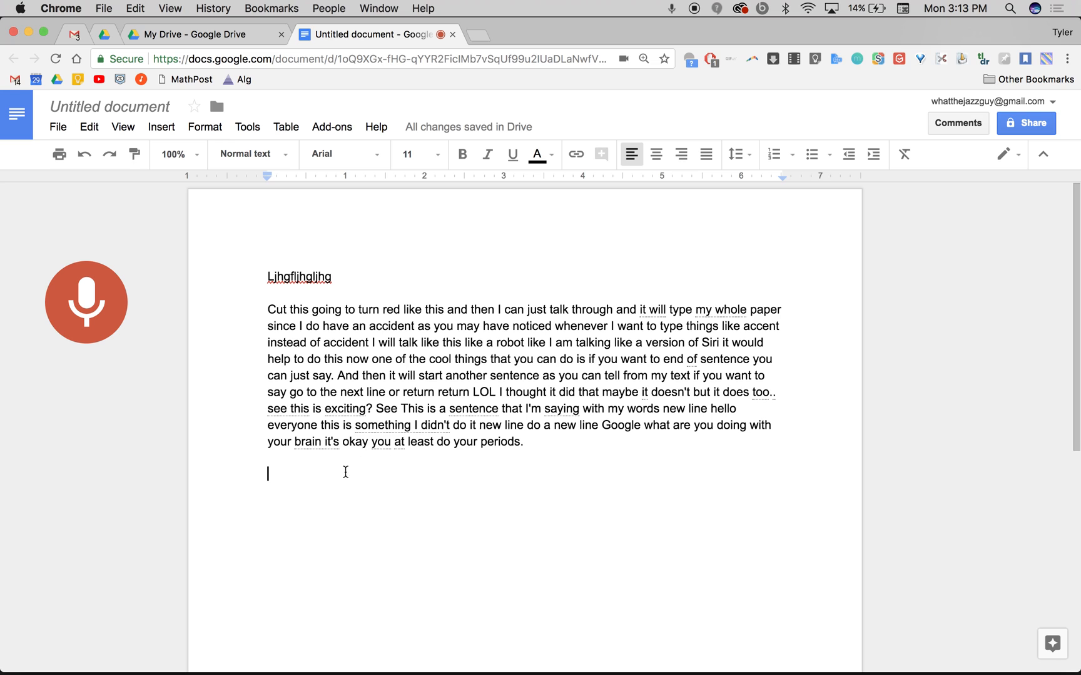
mouse_move(358, 511)
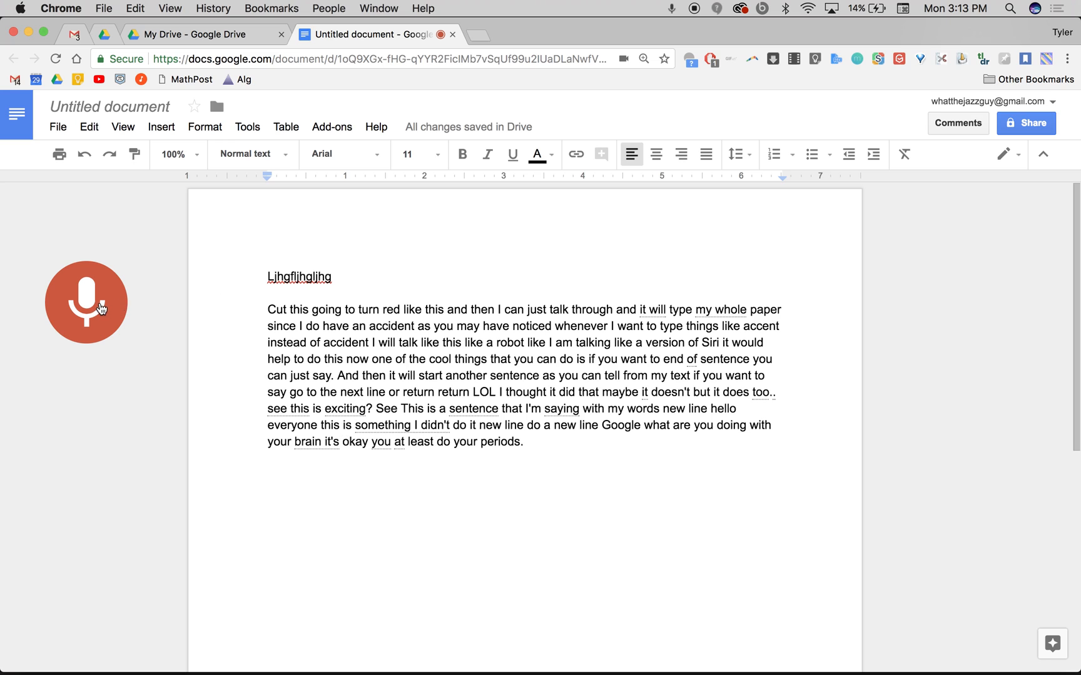
- Switch off the red microphone so dictation stops, leaving the panel open
click(86, 303)
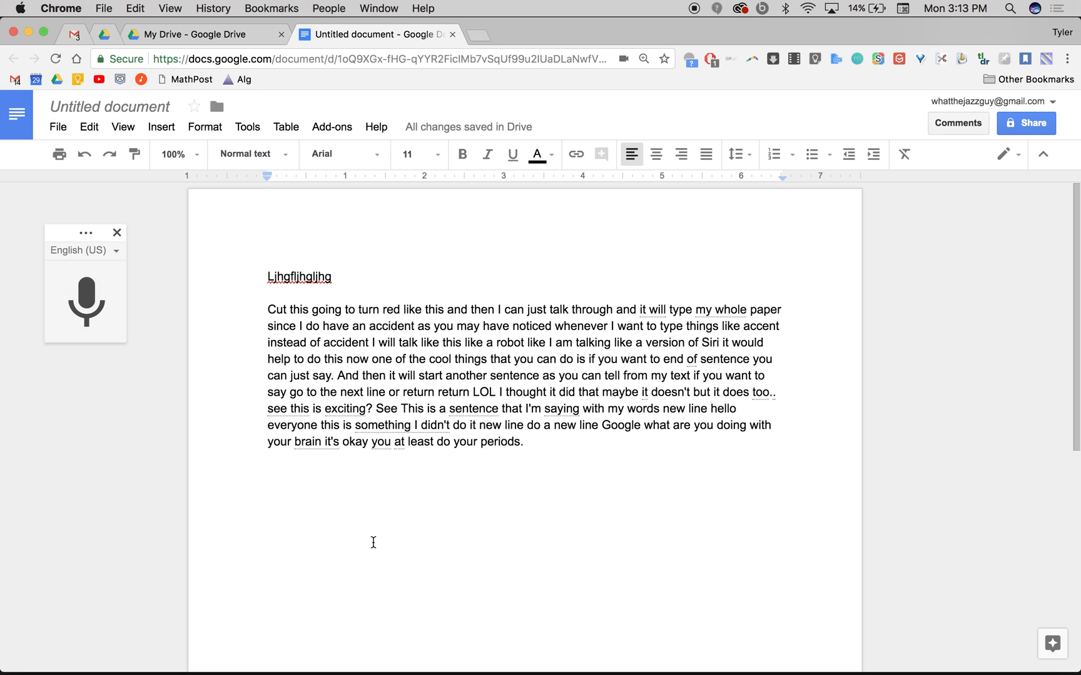
mouse_move(662, 494)
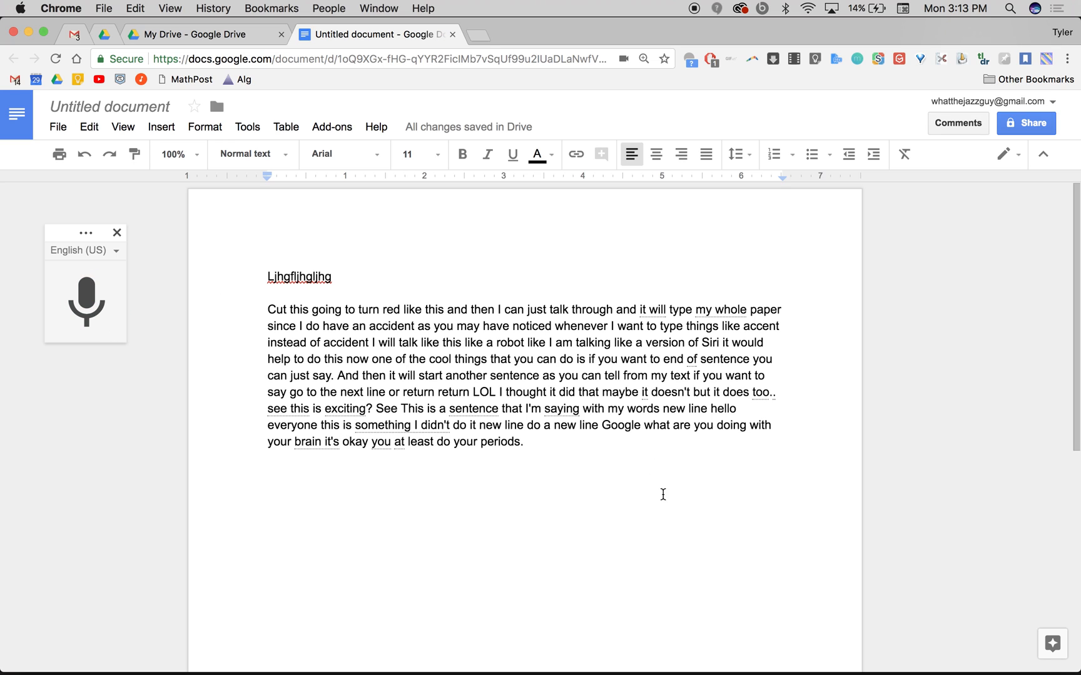
mouse_move(574, 426)
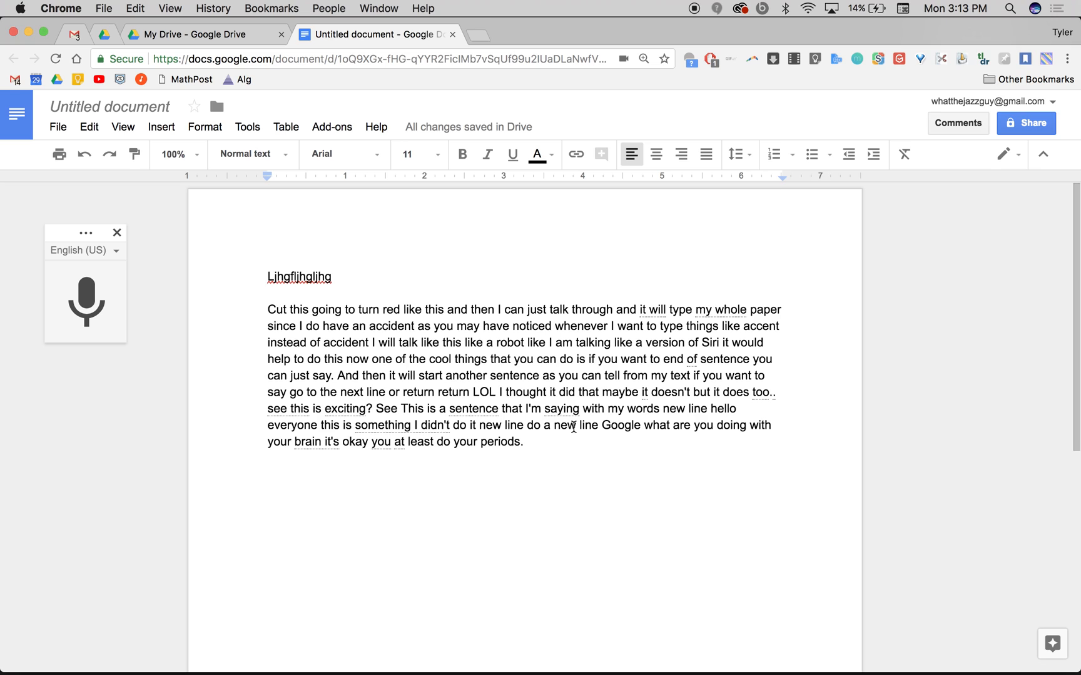